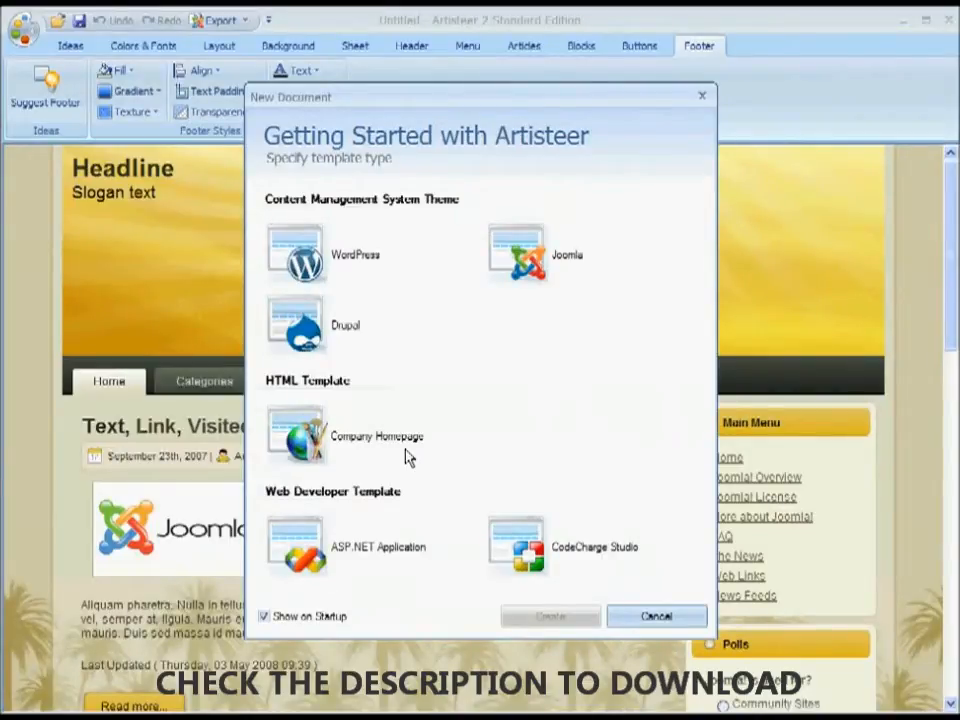
{"action": "mouse_move", "coordinate": [408, 470]}
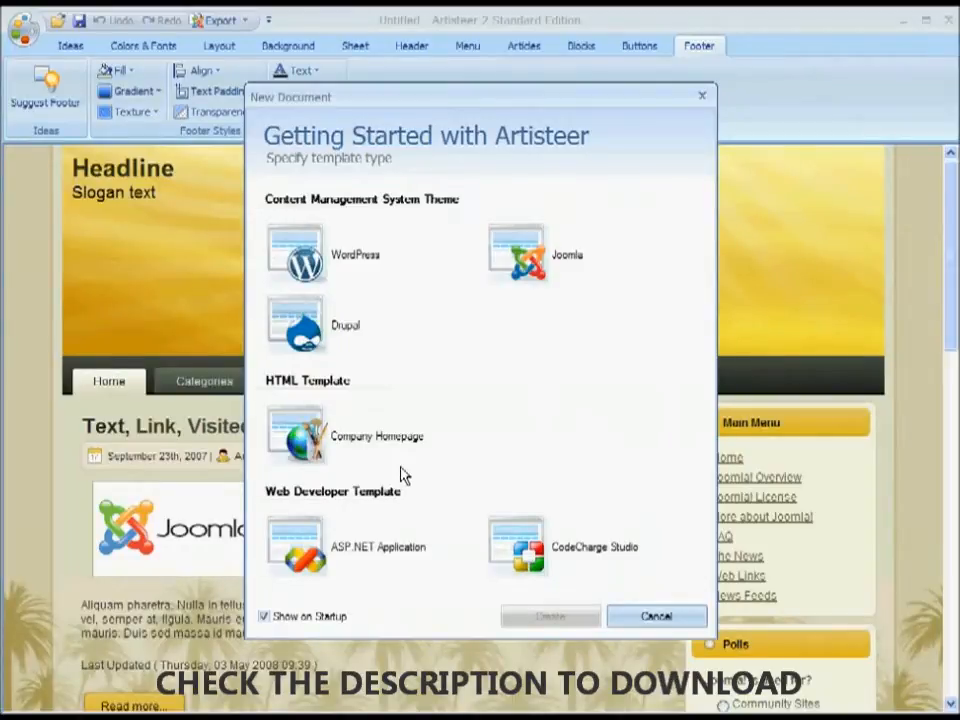
{"action": "mouse_move", "coordinate": [420, 444]}
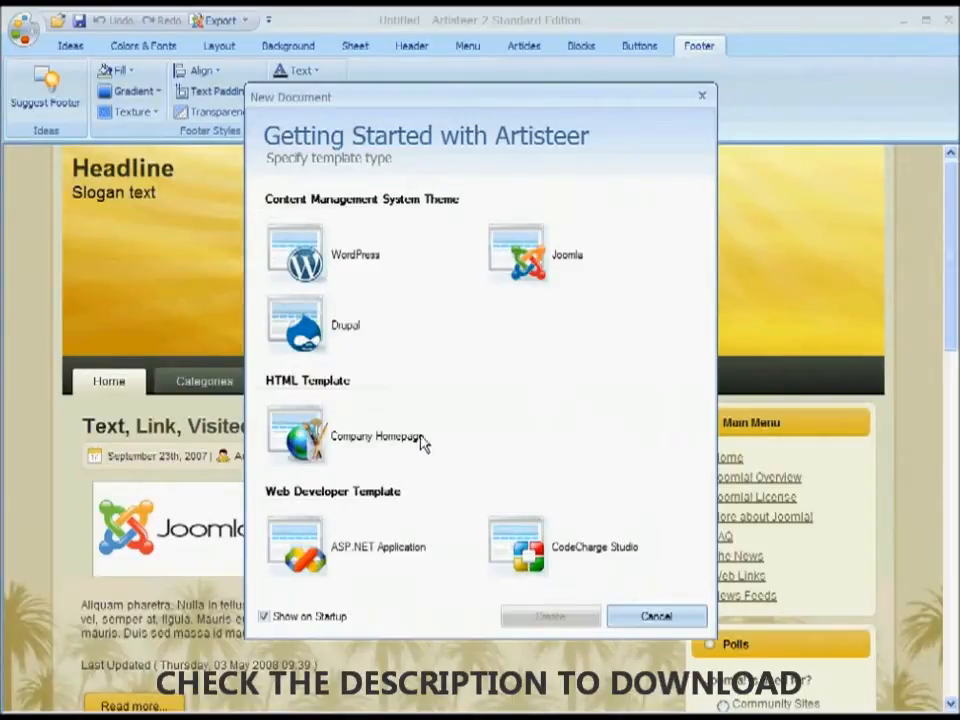
Step: Choose Joomla as the template type in the Getting Started dialog
{"action": "left_click", "coordinate": [516, 252]}
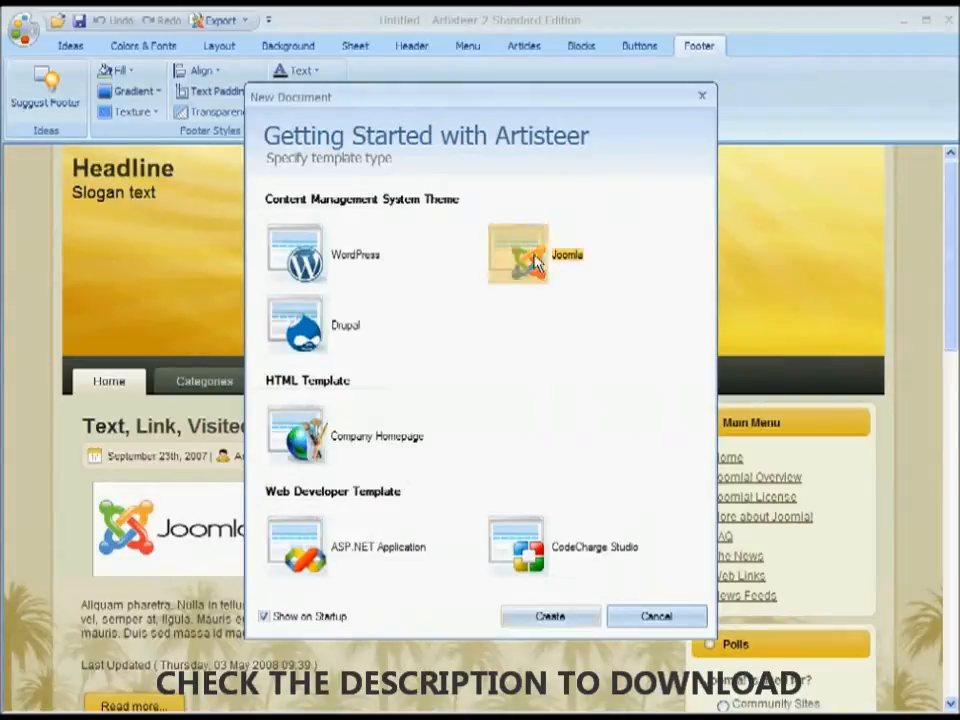
Step: Create the new Joomla template, loading the default yellow sunburst design
{"action": "left_click", "coordinate": [550, 616]}
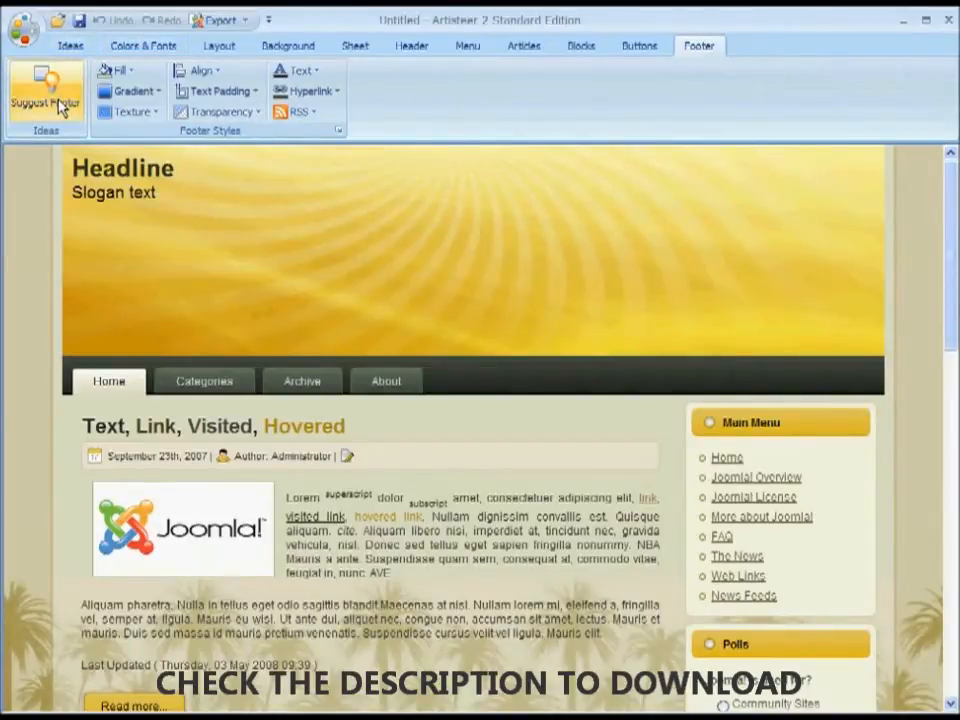
Step: Cycle Suggest Design on the Ideas tab until a teal floral design appears
{"action": "left_click", "coordinate": [70, 44]}
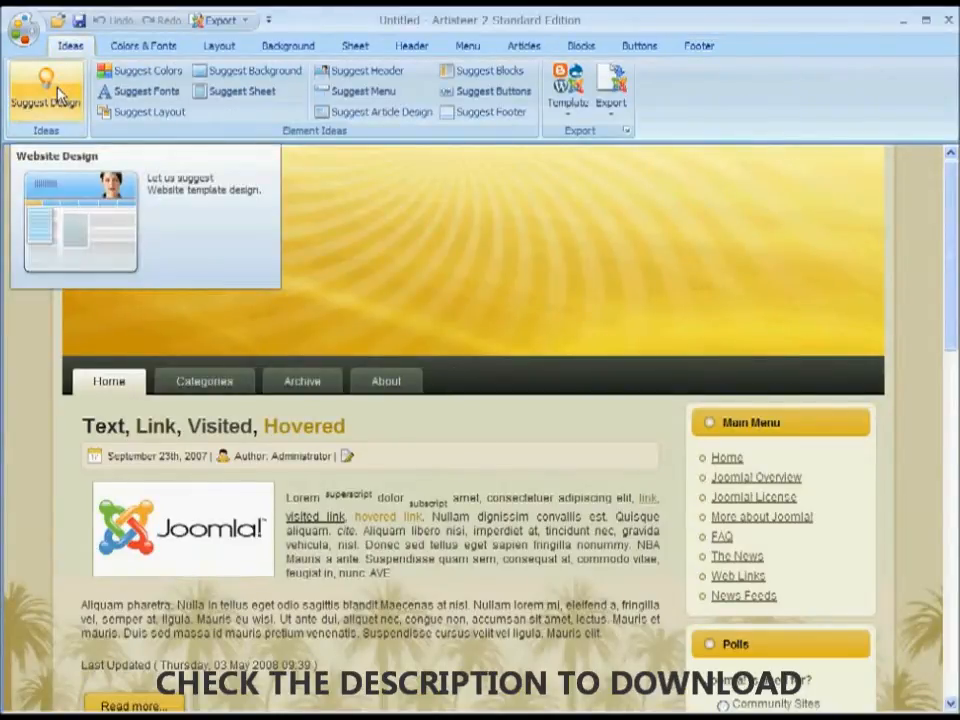
{"action": "left_click", "coordinate": [46, 90]}
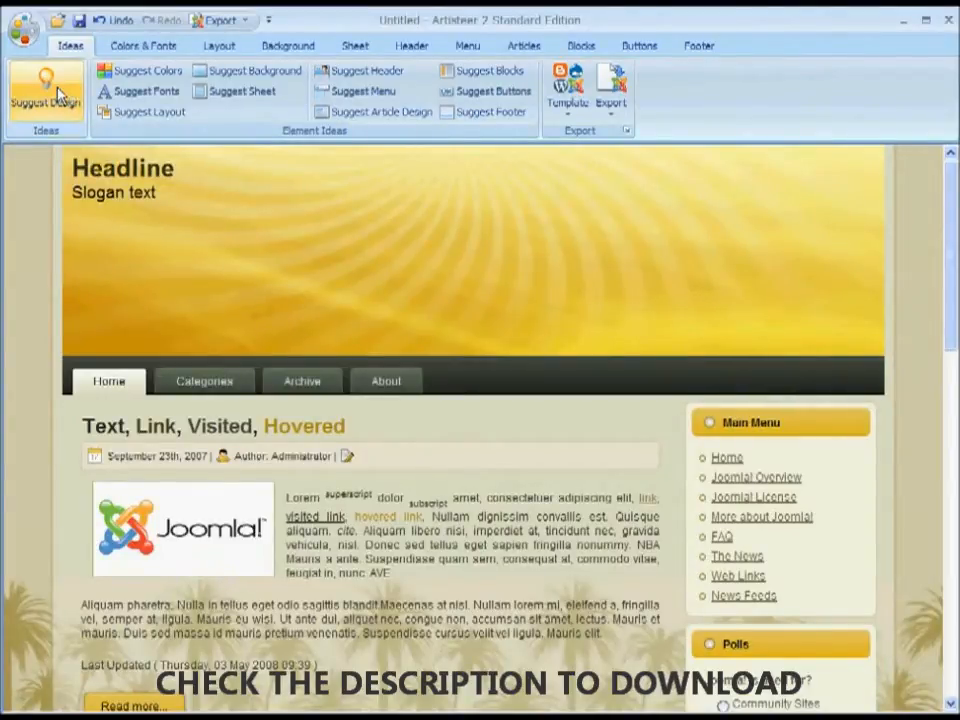
{"action": "left_click", "coordinate": [46, 90]}
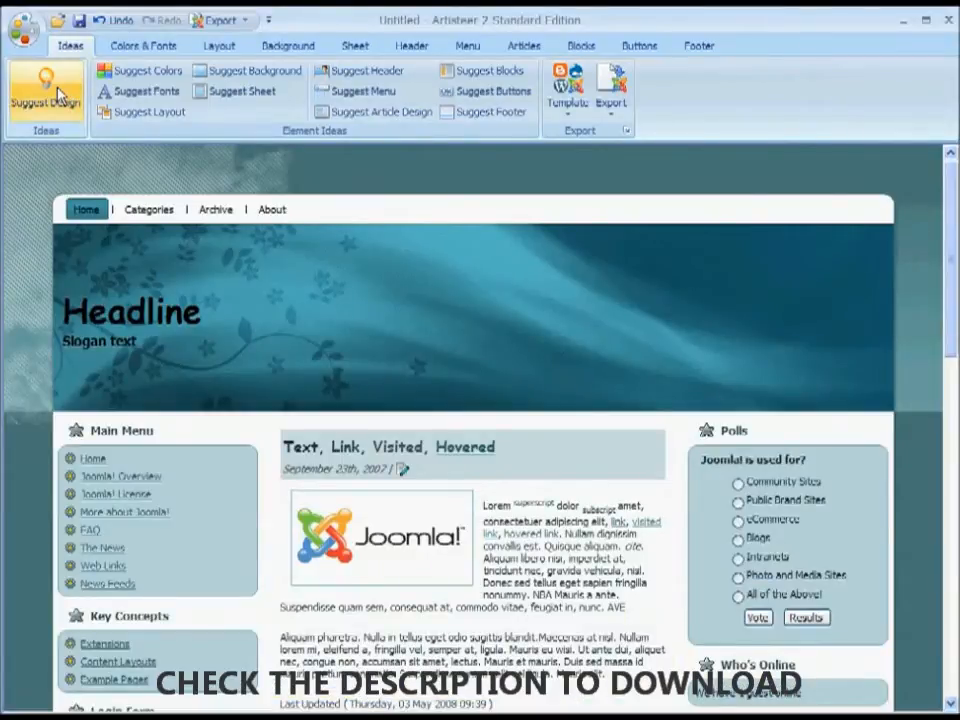
{"action": "left_click", "coordinate": [46, 96]}
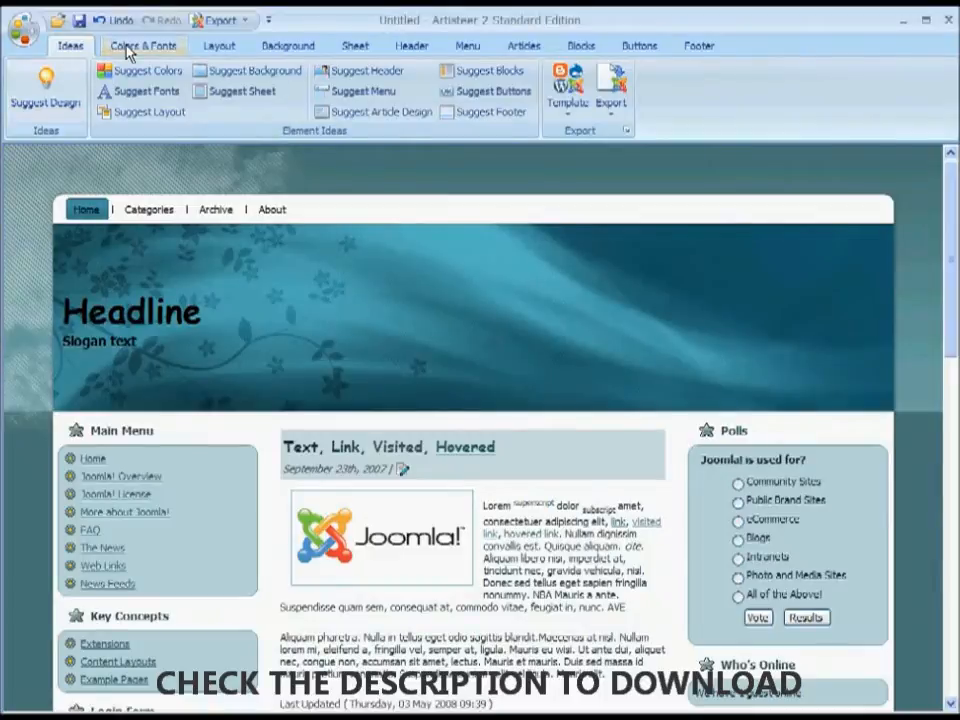
Step: Apply the Sunset colour theme from the Dark Background group for a dark orange palette
{"action": "left_click", "coordinate": [144, 44]}
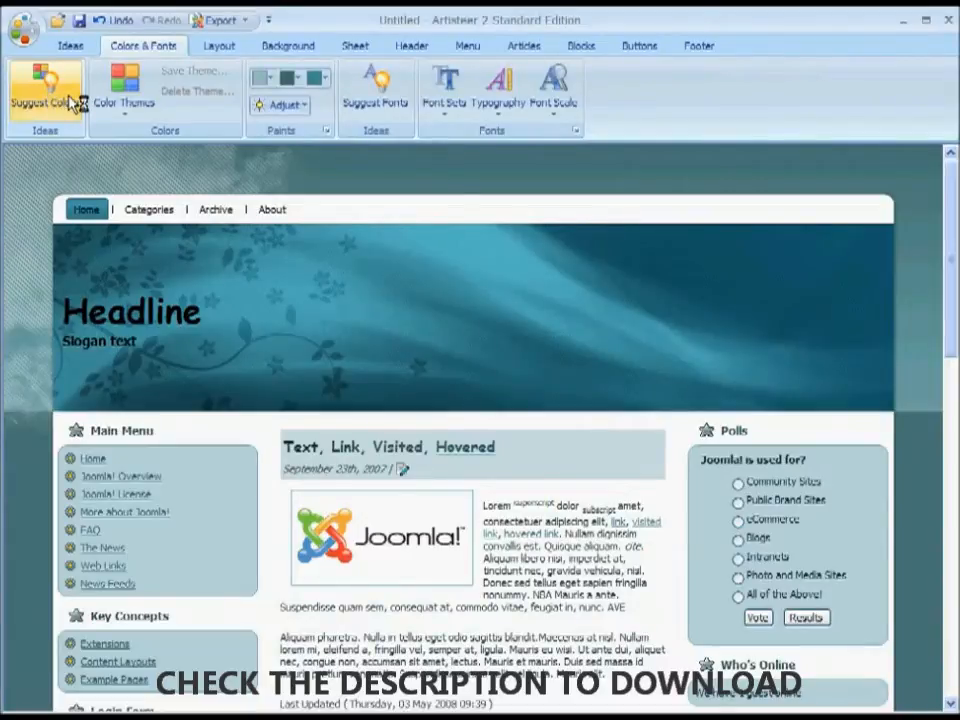
{"action": "mouse_move", "coordinate": [112, 124]}
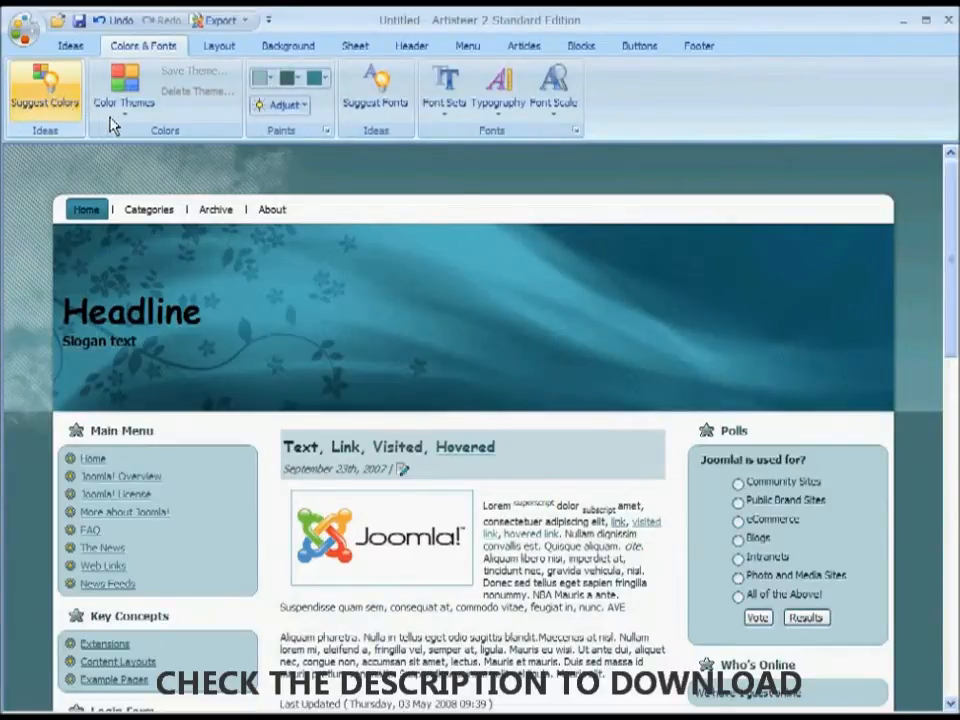
{"action": "left_click", "coordinate": [124, 90]}
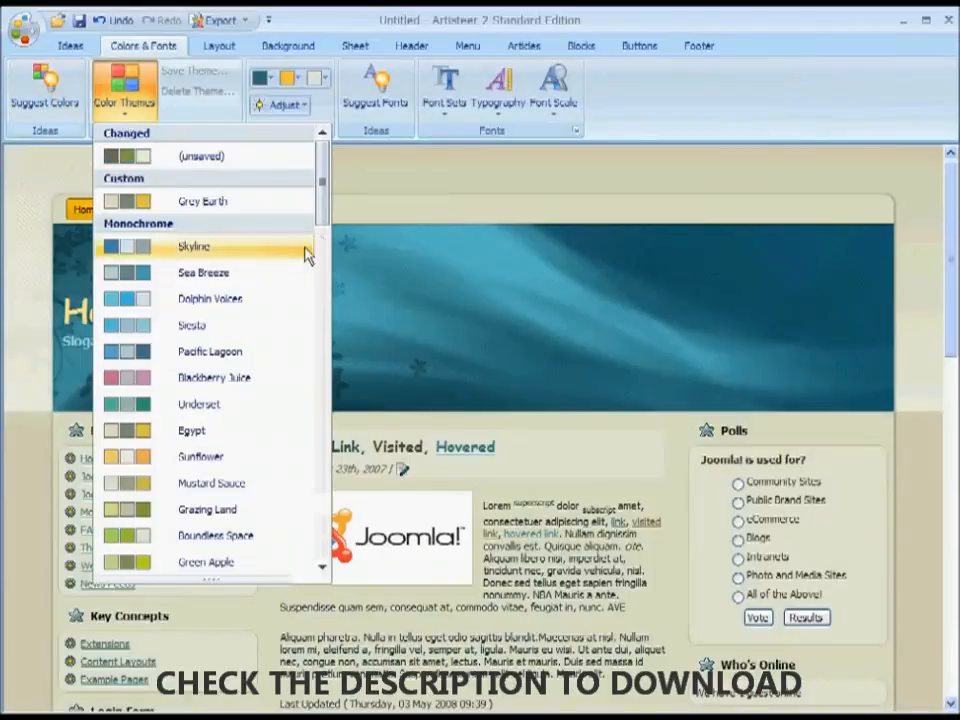
{"action": "scroll", "scroll_direction": "down", "scroll_amount": 3}
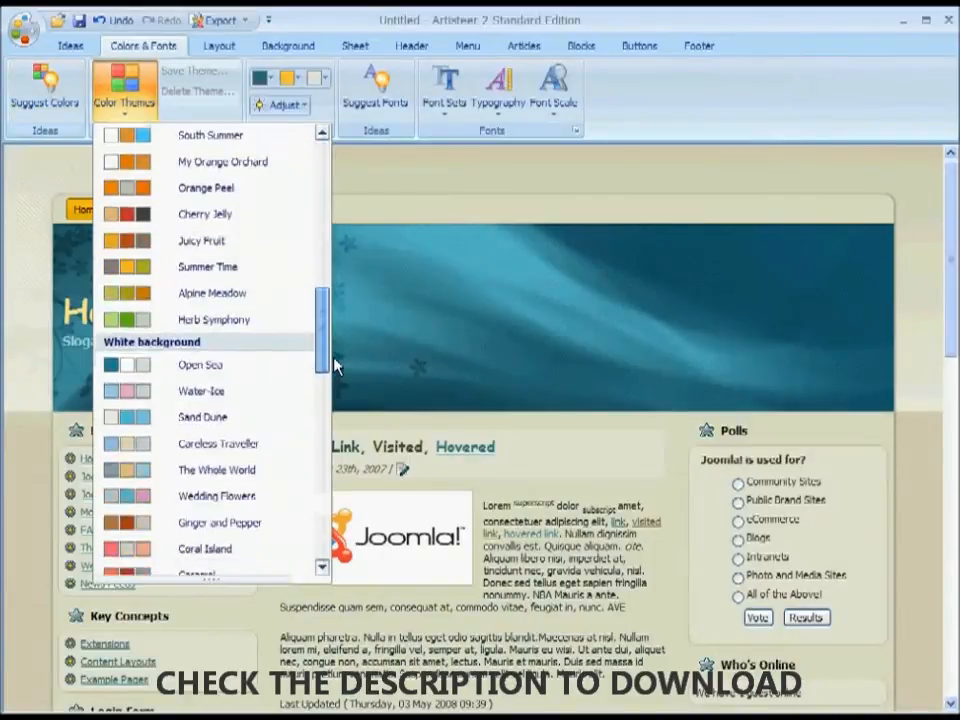
{"action": "scroll", "scroll_direction": "down", "scroll_amount": 3}
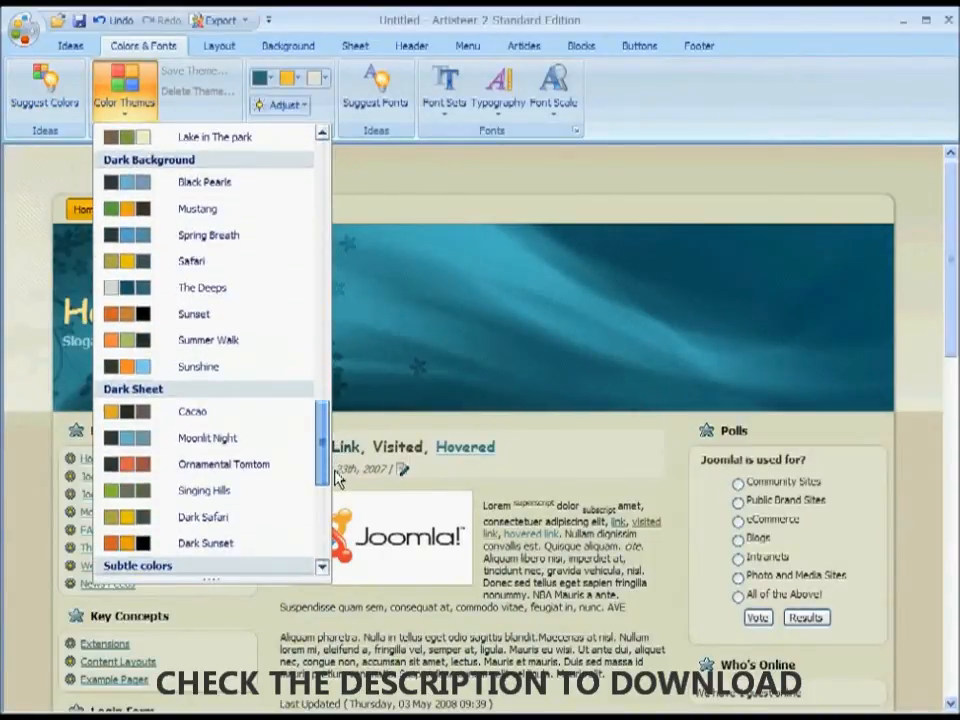
{"action": "mouse_move", "coordinate": [194, 314]}
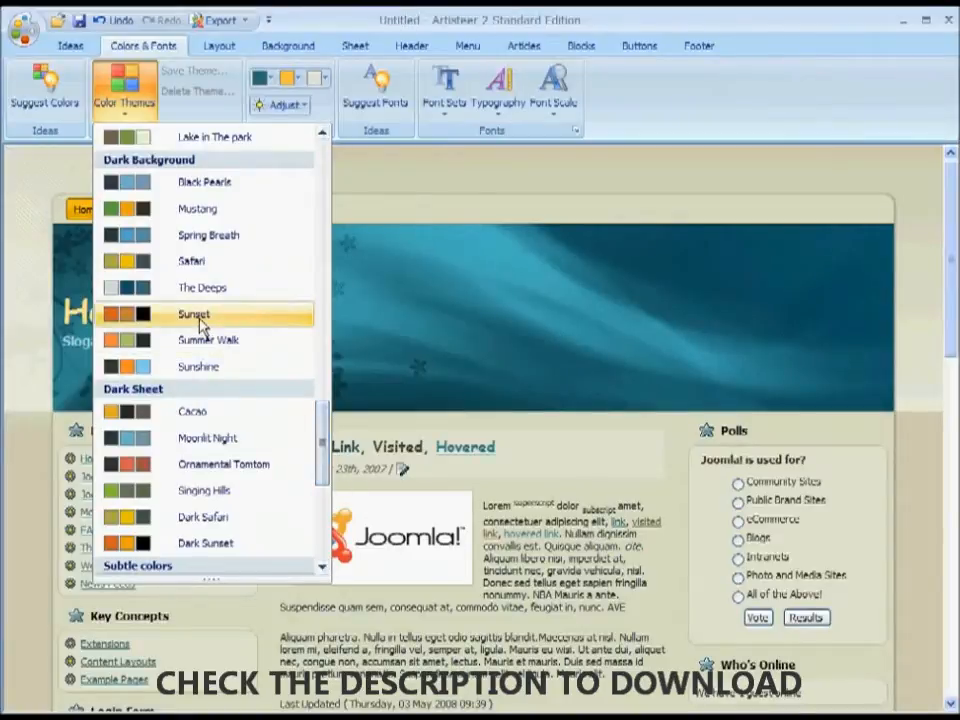
{"action": "left_click", "coordinate": [194, 314]}
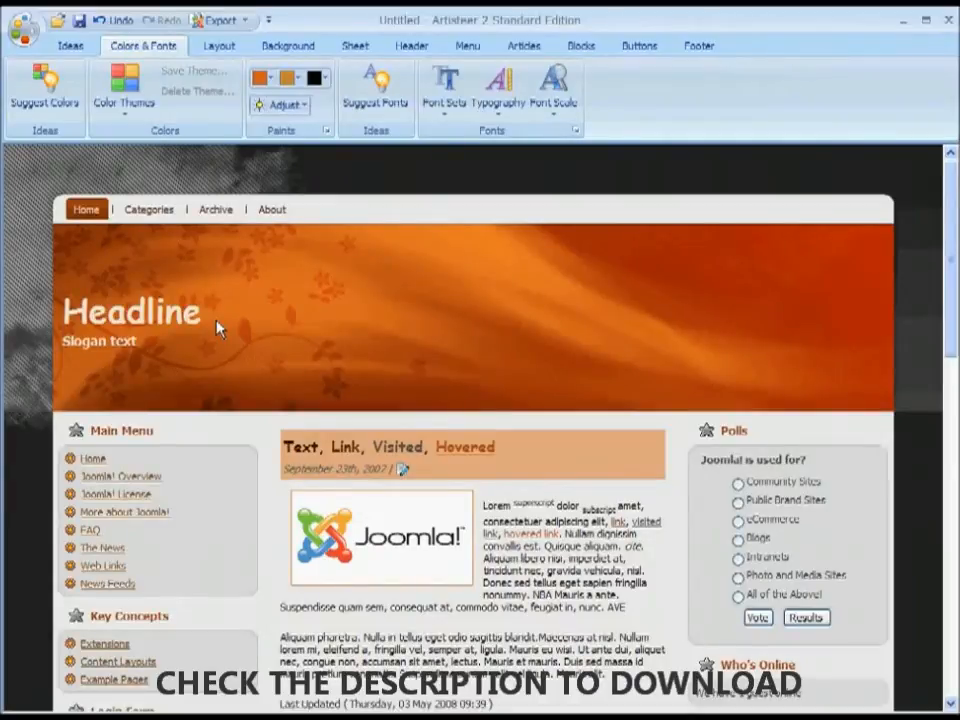
{"action": "mouse_move", "coordinate": [210, 392]}
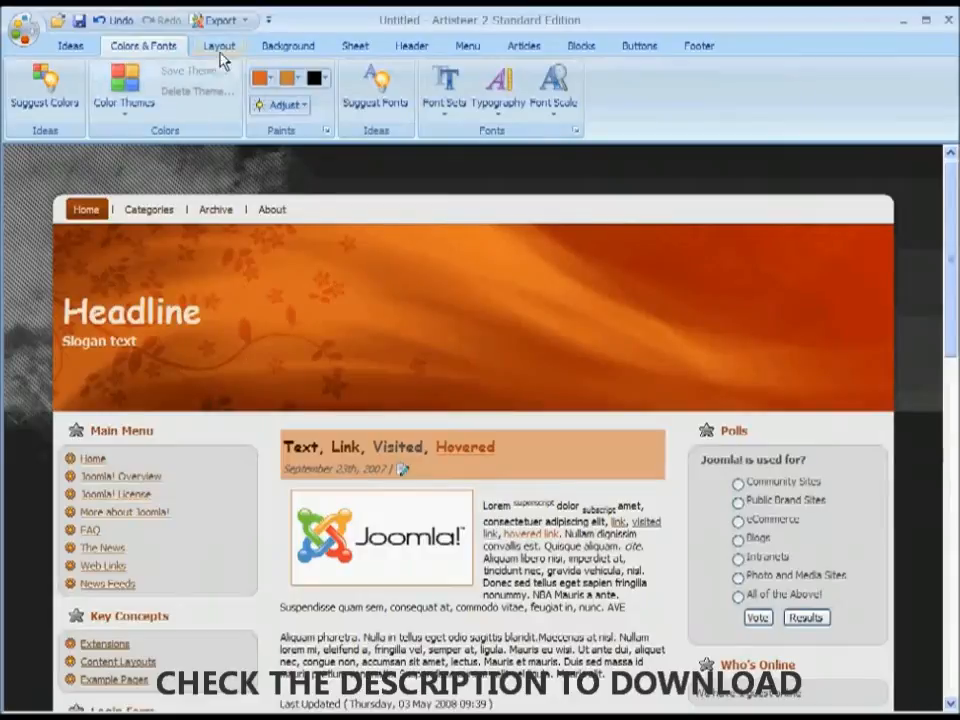
Step: Switch the page layout to two columns with a single left sidebar
{"action": "left_click", "coordinate": [220, 44]}
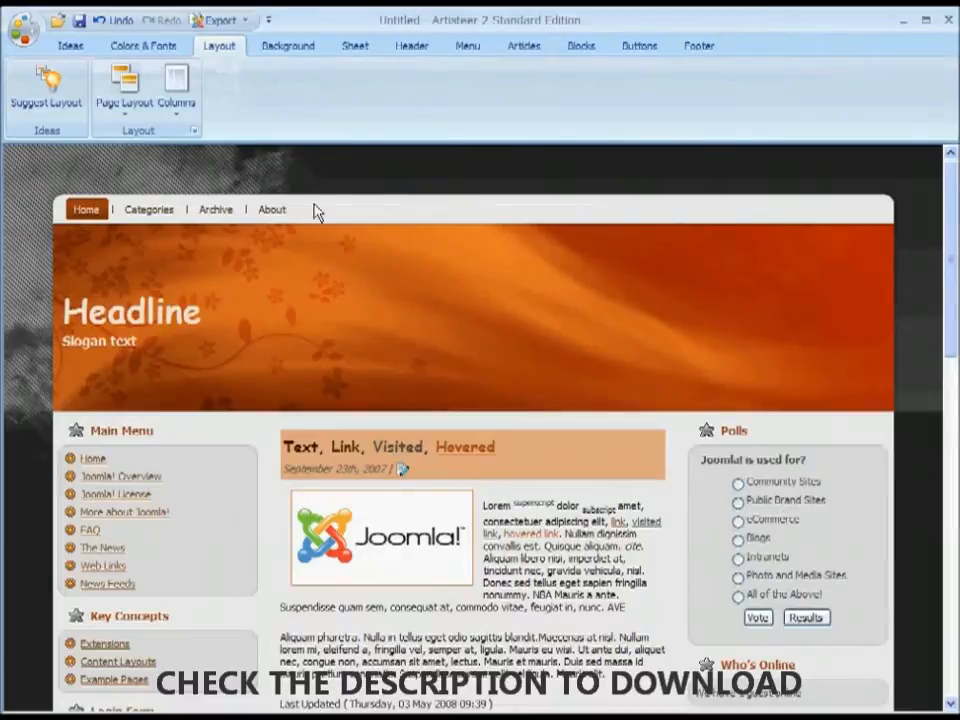
{"action": "left_click", "coordinate": [176, 90]}
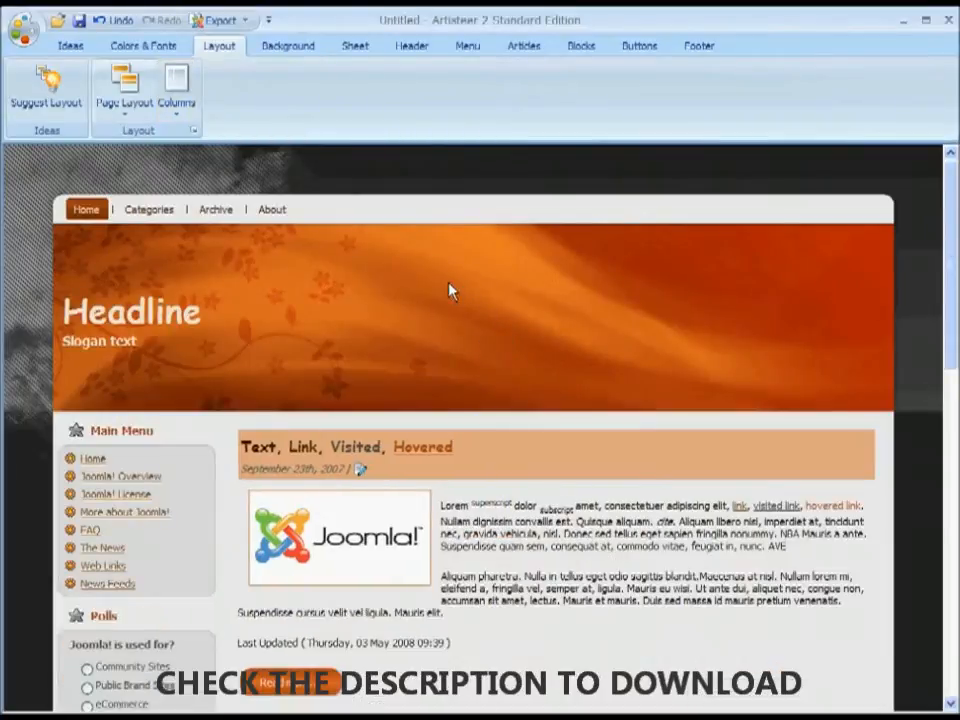
{"action": "mouse_move", "coordinate": [318, 138]}
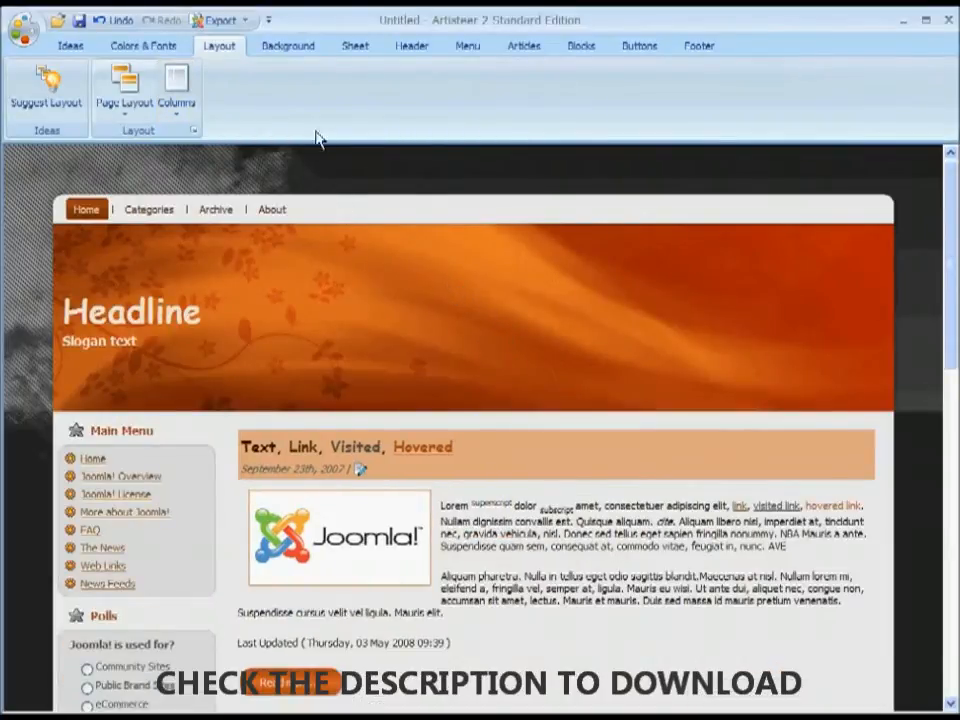
{"action": "left_click", "coordinate": [288, 44]}
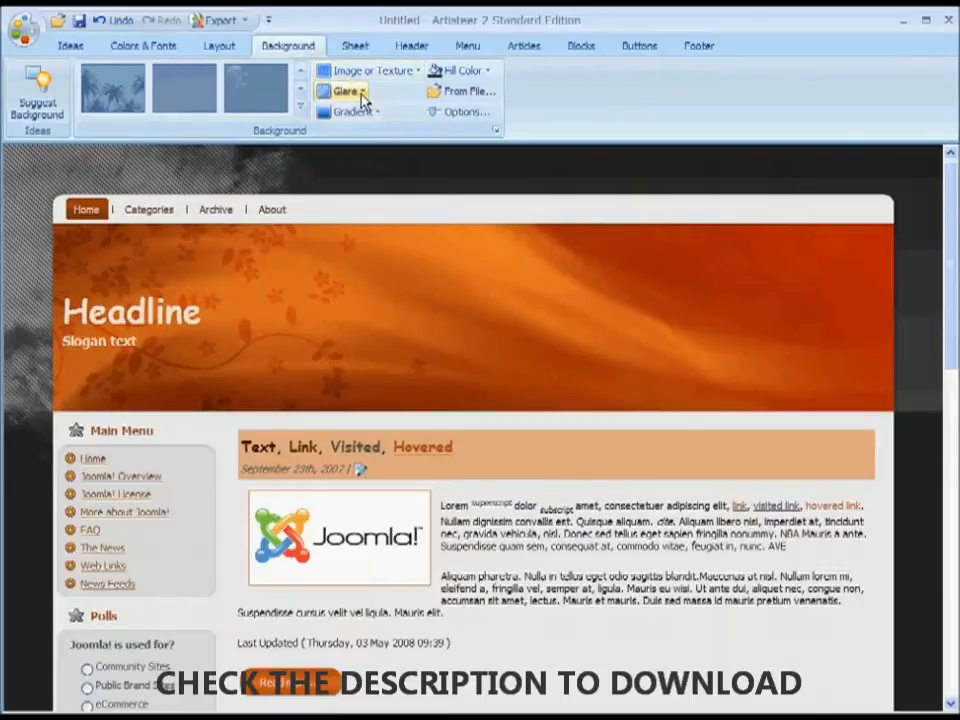
Step: Give the page background a glare effect from the Peculiar group
{"action": "left_click", "coordinate": [344, 92]}
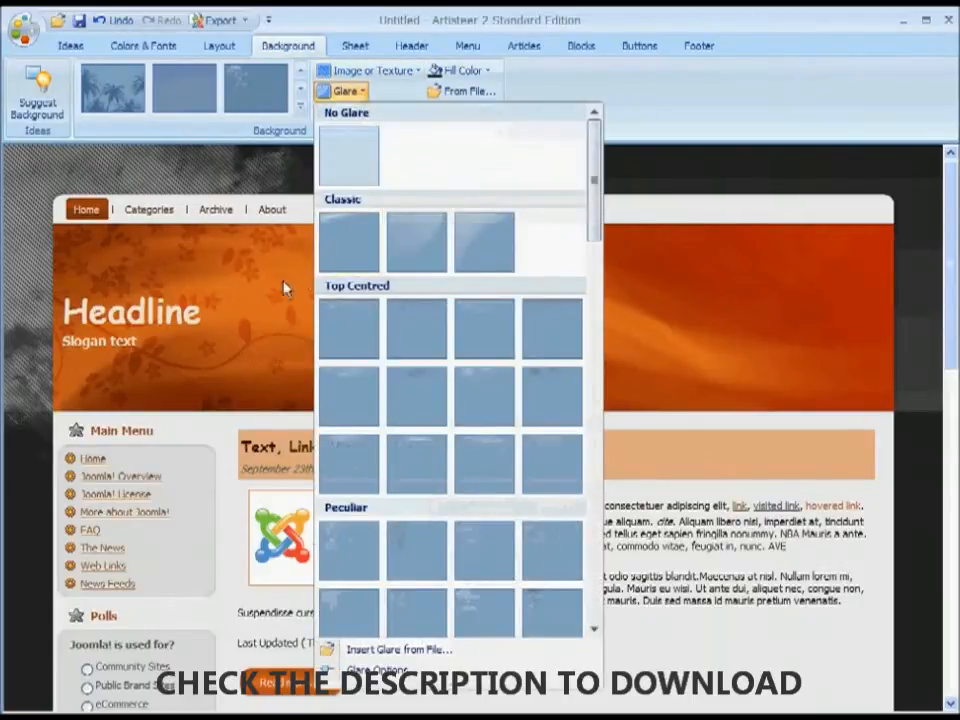
{"action": "mouse_move", "coordinate": [562, 208]}
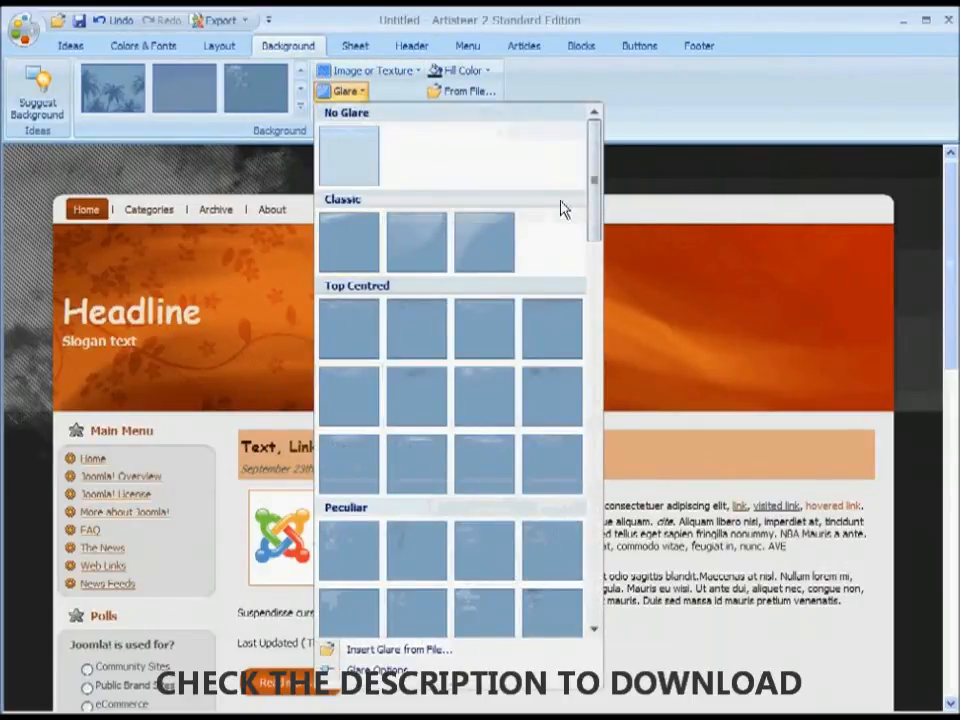
{"action": "scroll", "scroll_direction": "down", "scroll_amount": 3}
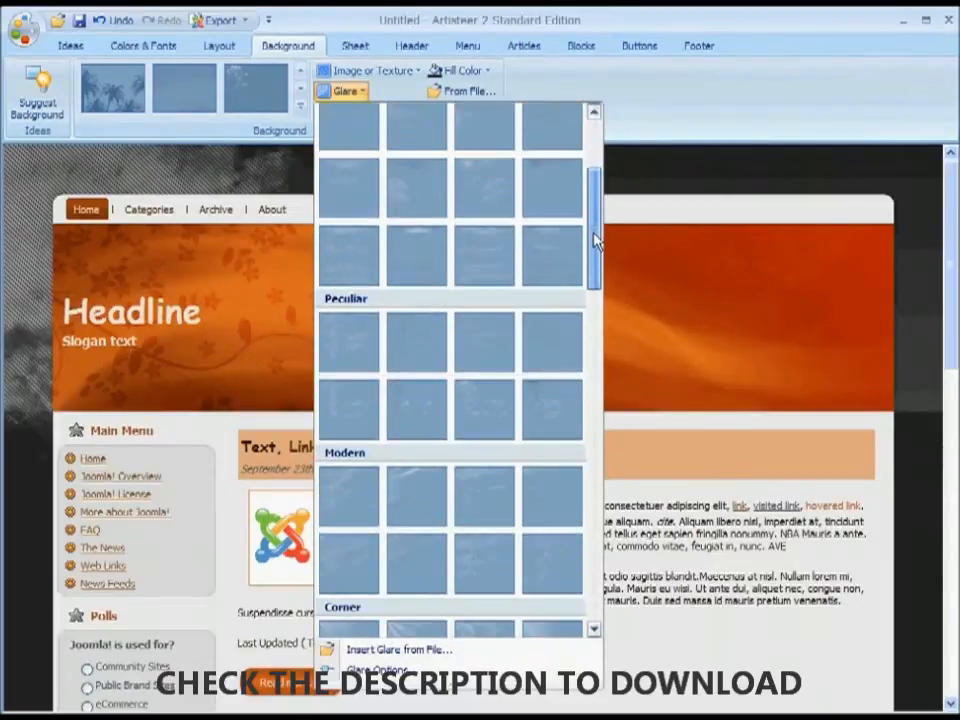
{"action": "scroll", "scroll_direction": "down", "scroll_amount": 3}
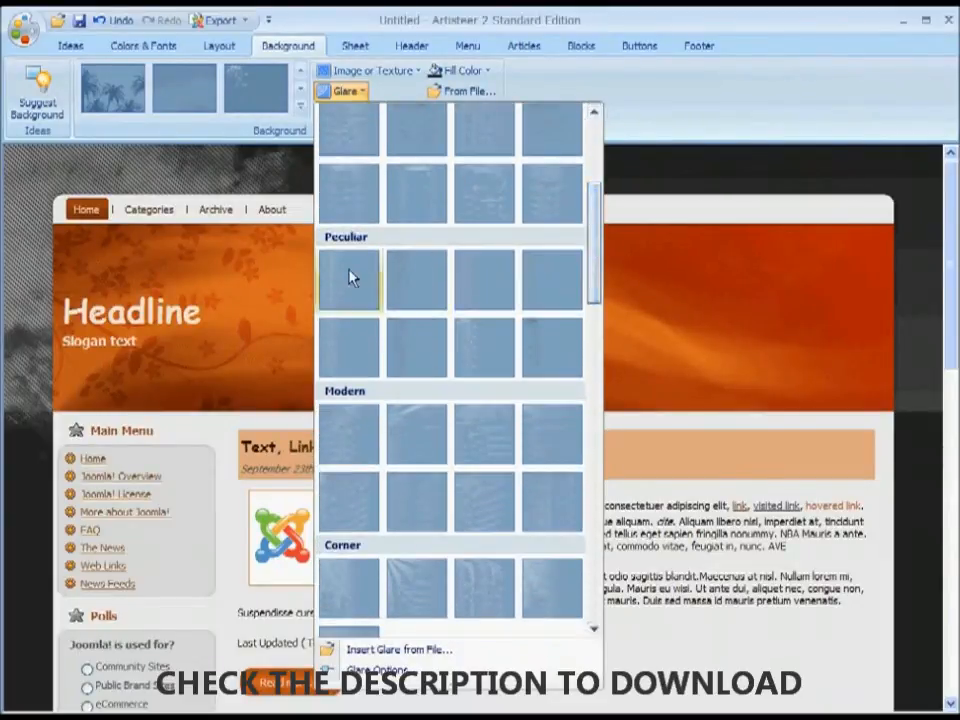
{"action": "left_click", "coordinate": [348, 278]}
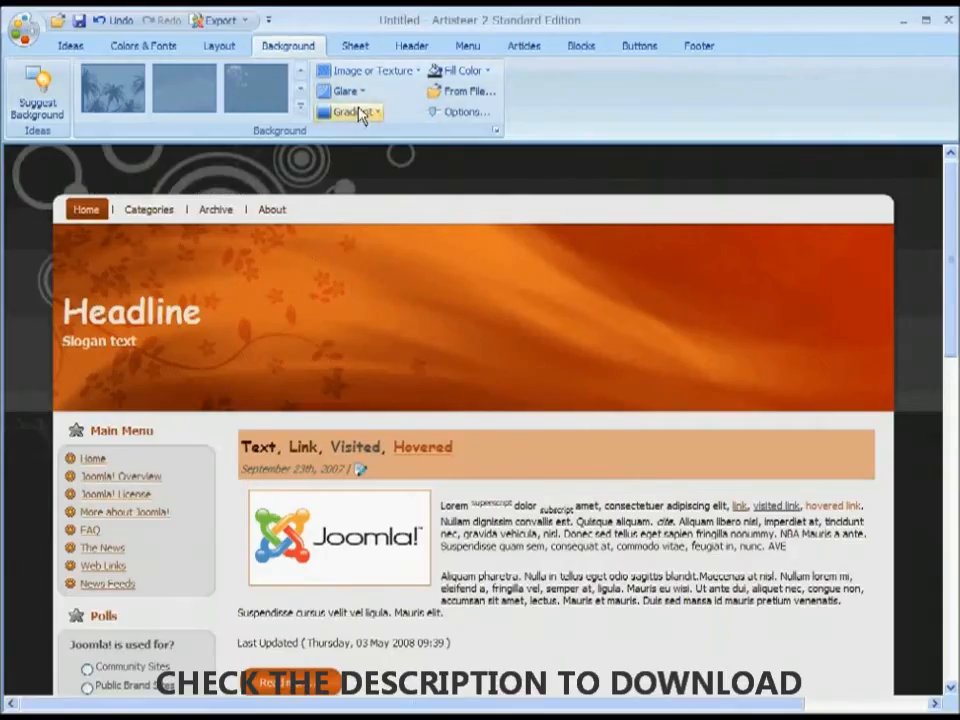
{"action": "left_click", "coordinate": [344, 90]}
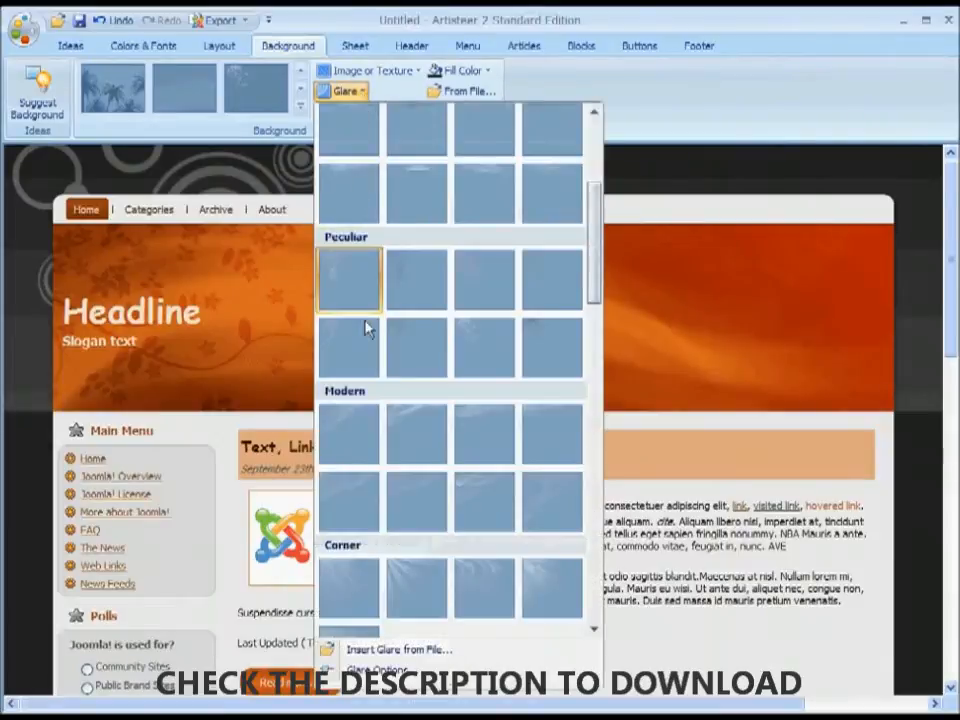
{"action": "mouse_move", "coordinate": [484, 358]}
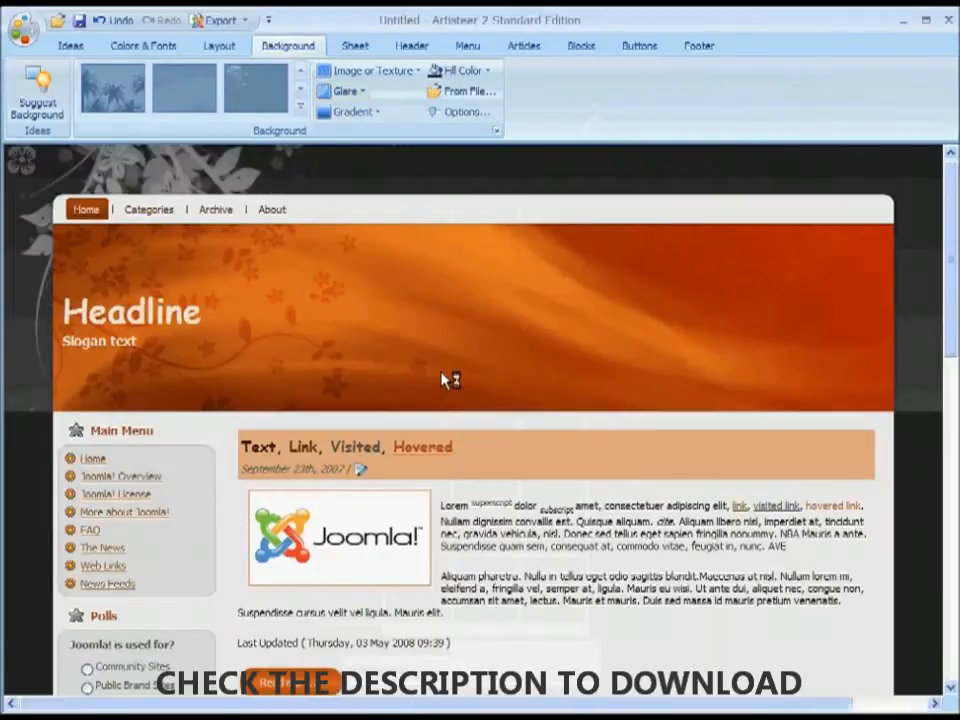
{"action": "mouse_move", "coordinate": [156, 214]}
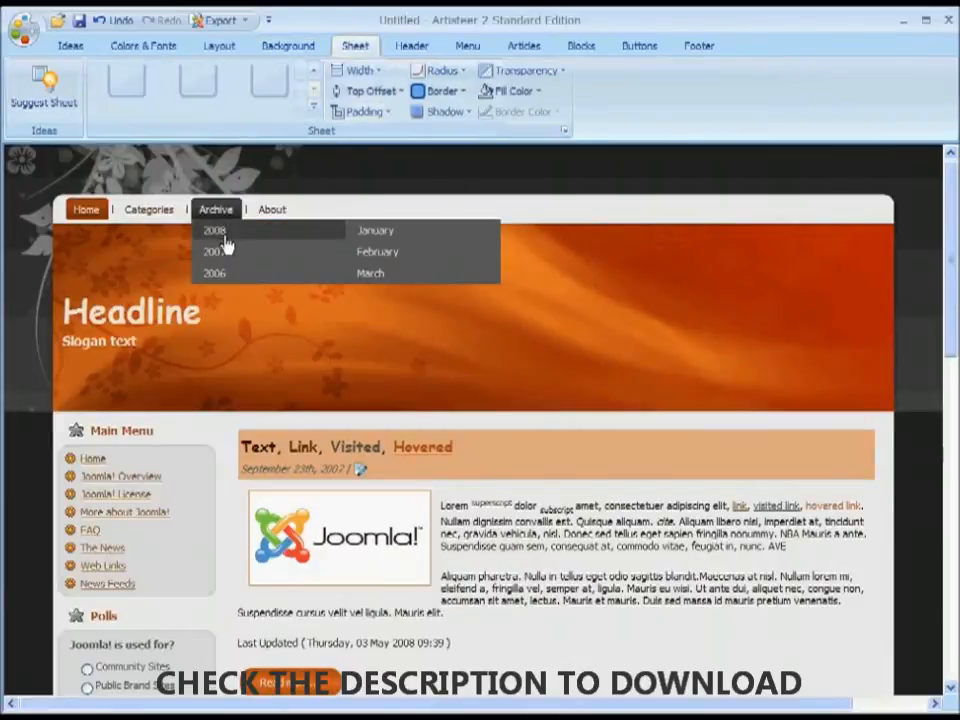
Step: Set the page sheet width to 800 pixels
{"action": "left_click", "coordinate": [356, 70]}
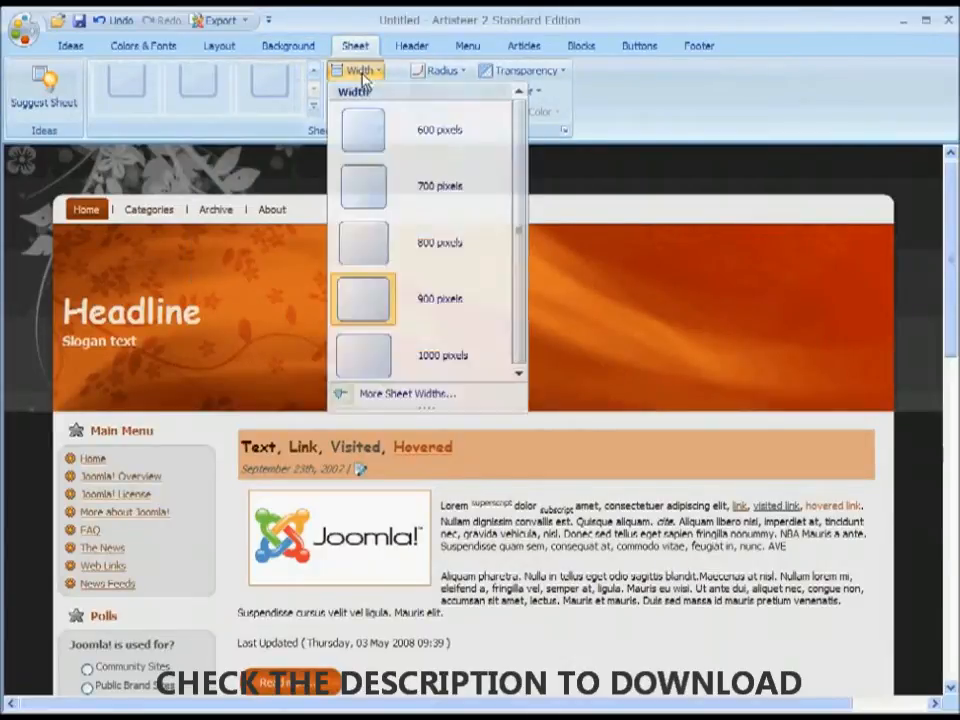
{"action": "mouse_move", "coordinate": [400, 250]}
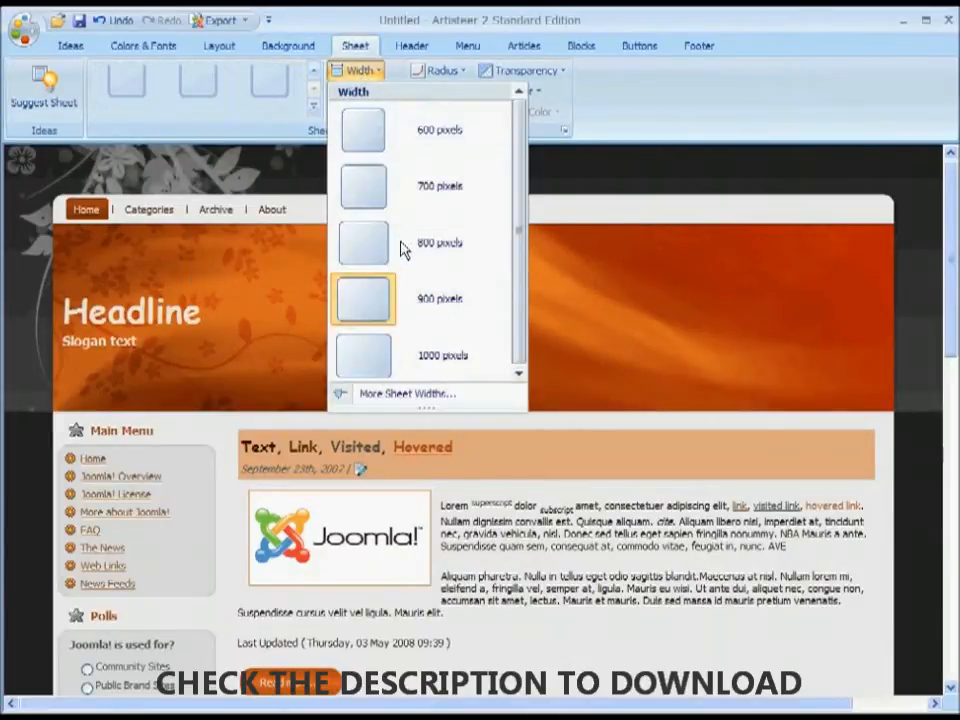
{"action": "mouse_move", "coordinate": [388, 248]}
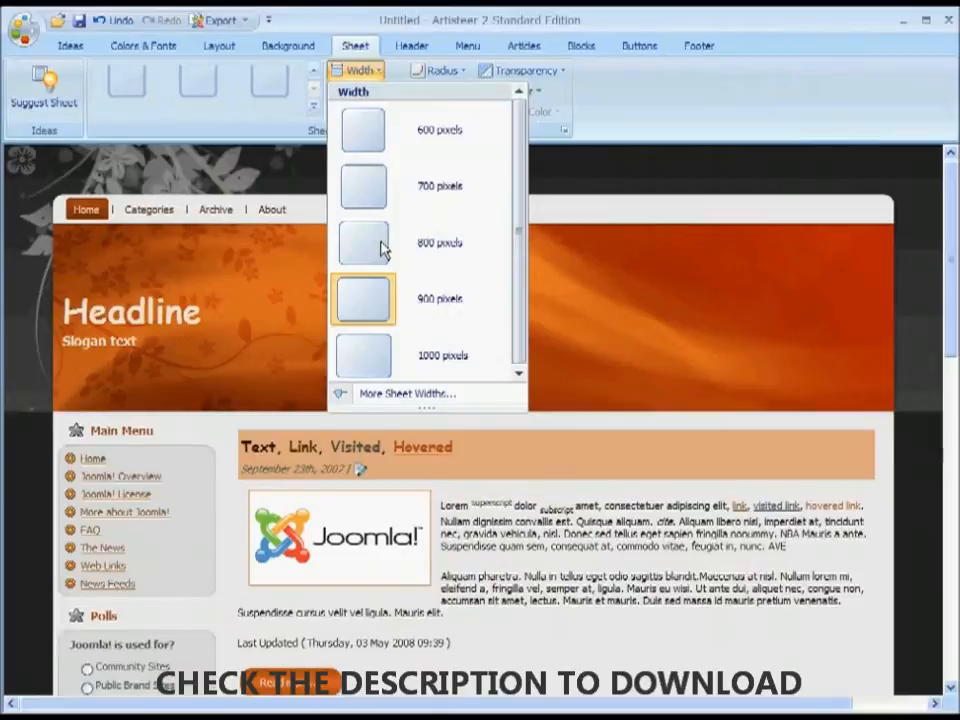
{"action": "left_click", "coordinate": [362, 244]}
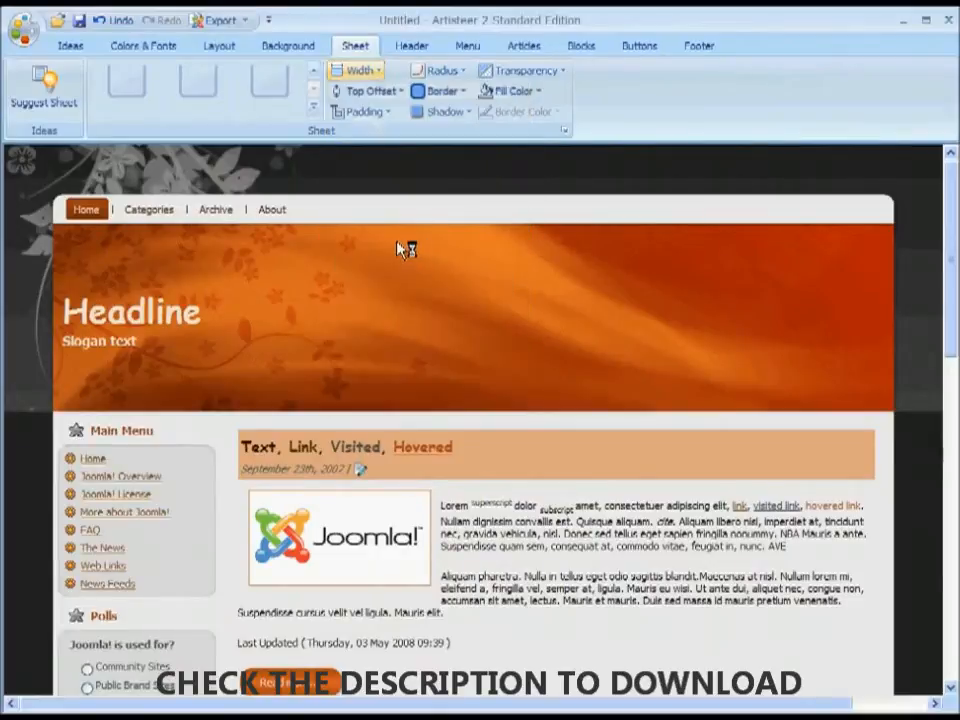
{"action": "mouse_move", "coordinate": [590, 240]}
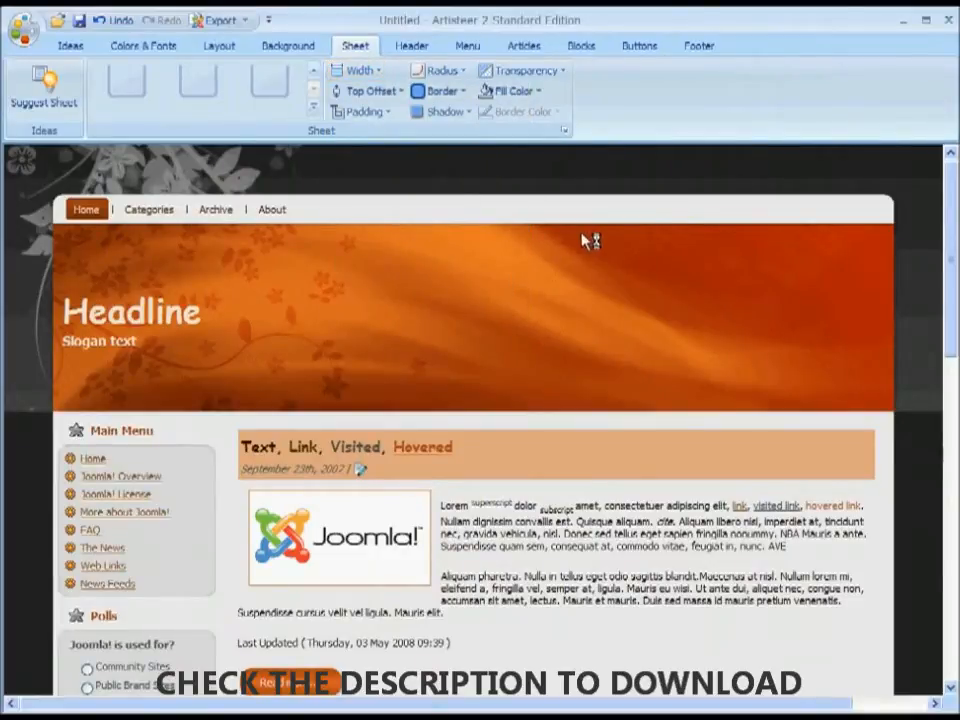
{"action": "mouse_move", "coordinate": [680, 304]}
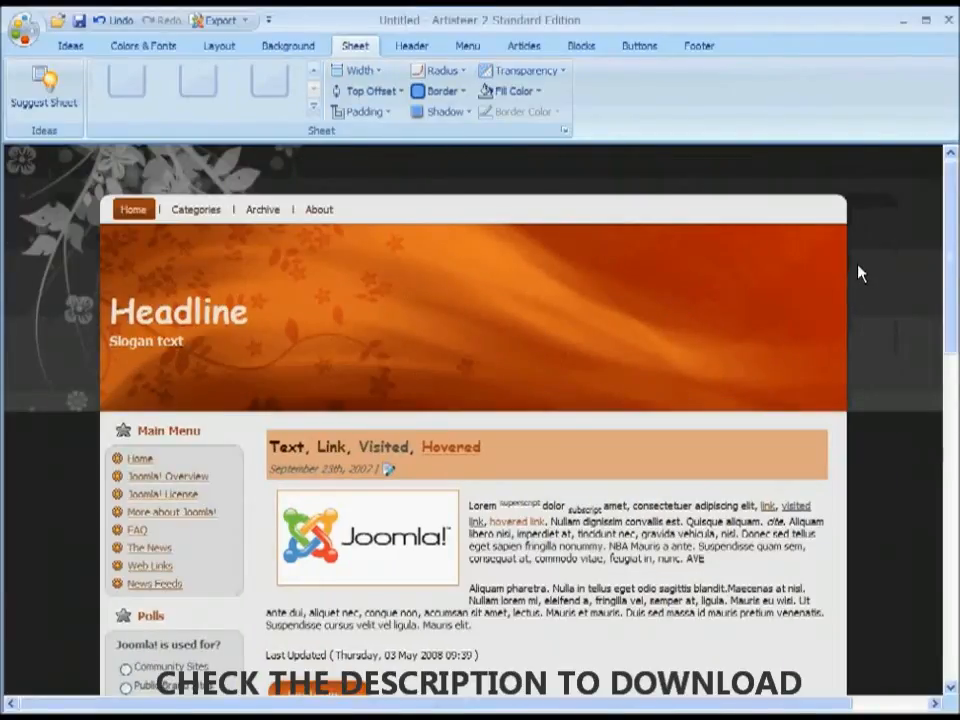
{"action": "mouse_move", "coordinate": [390, 176]}
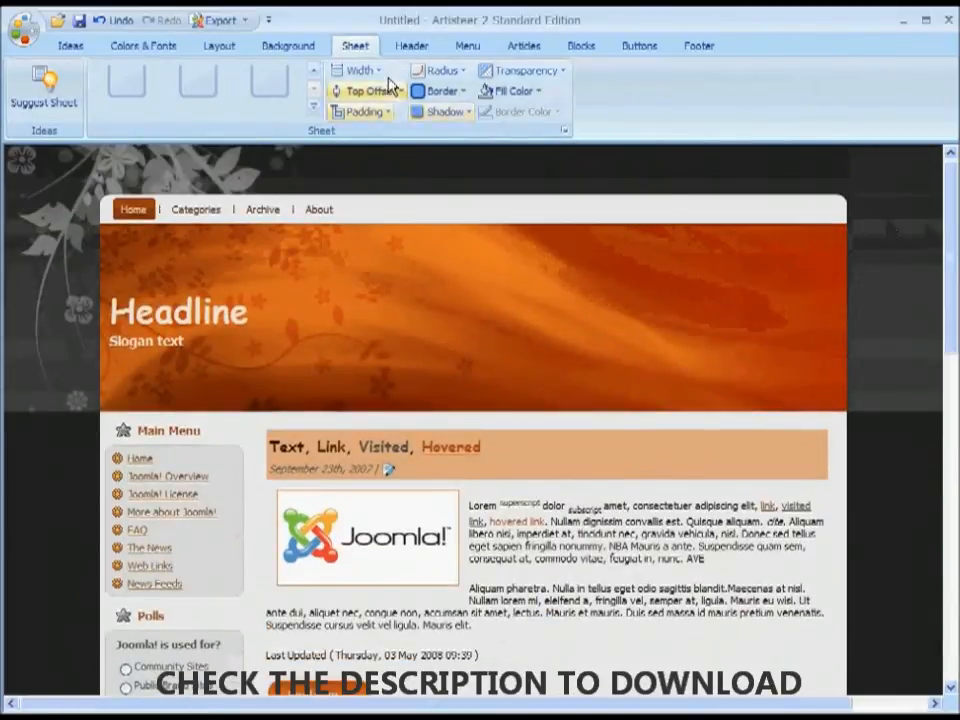
{"action": "left_click", "coordinate": [412, 44]}
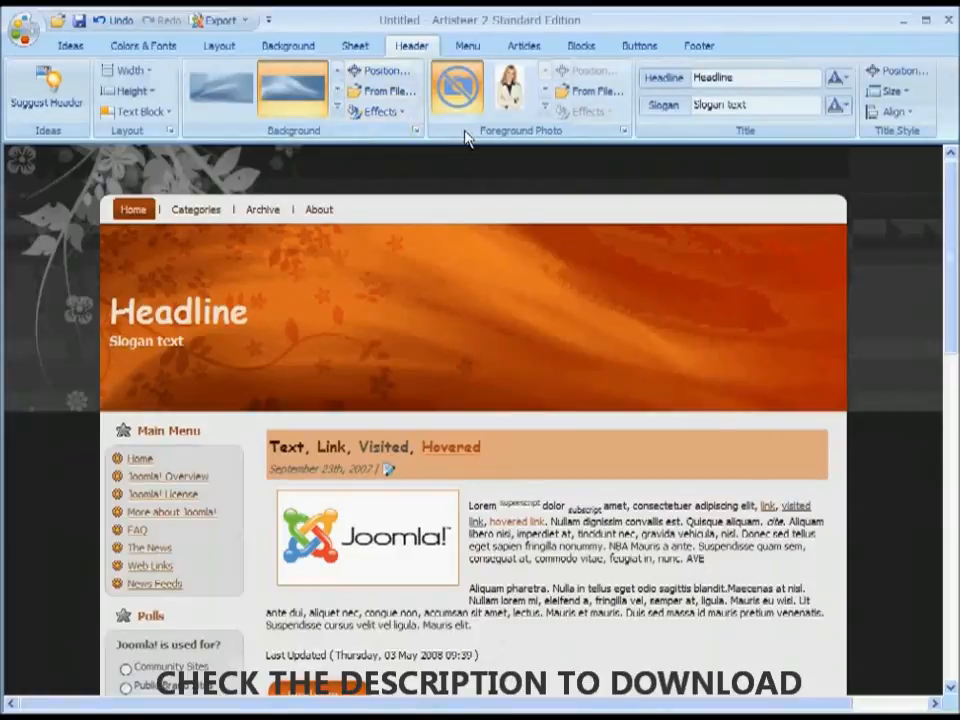
Step: Place the woman photo as the header's foreground photo
{"action": "left_click", "coordinate": [456, 88]}
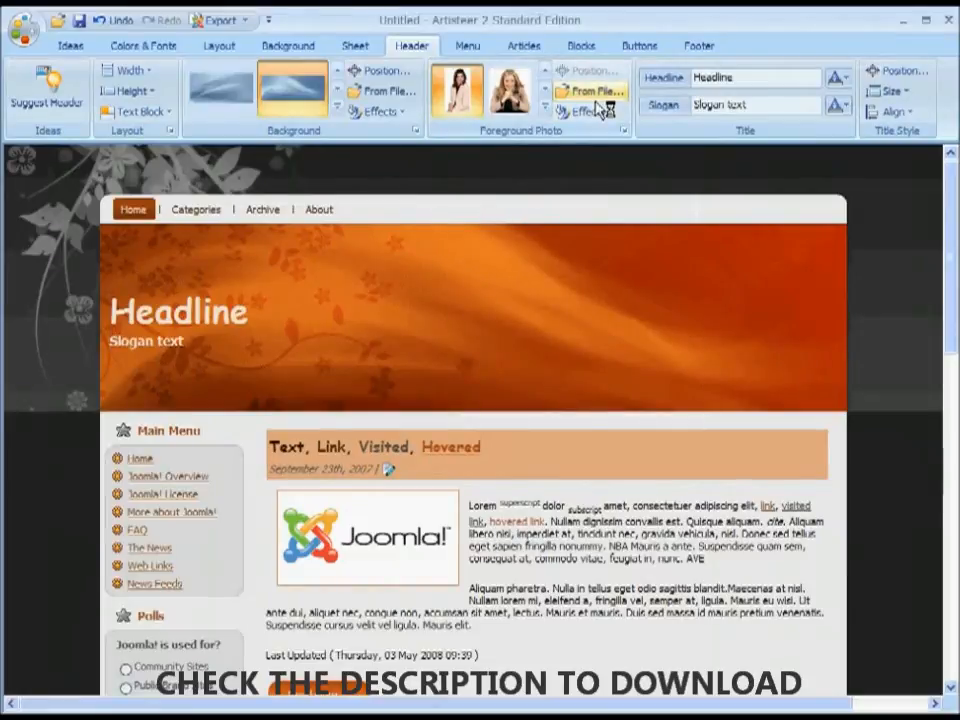
{"action": "left_click", "coordinate": [512, 90]}
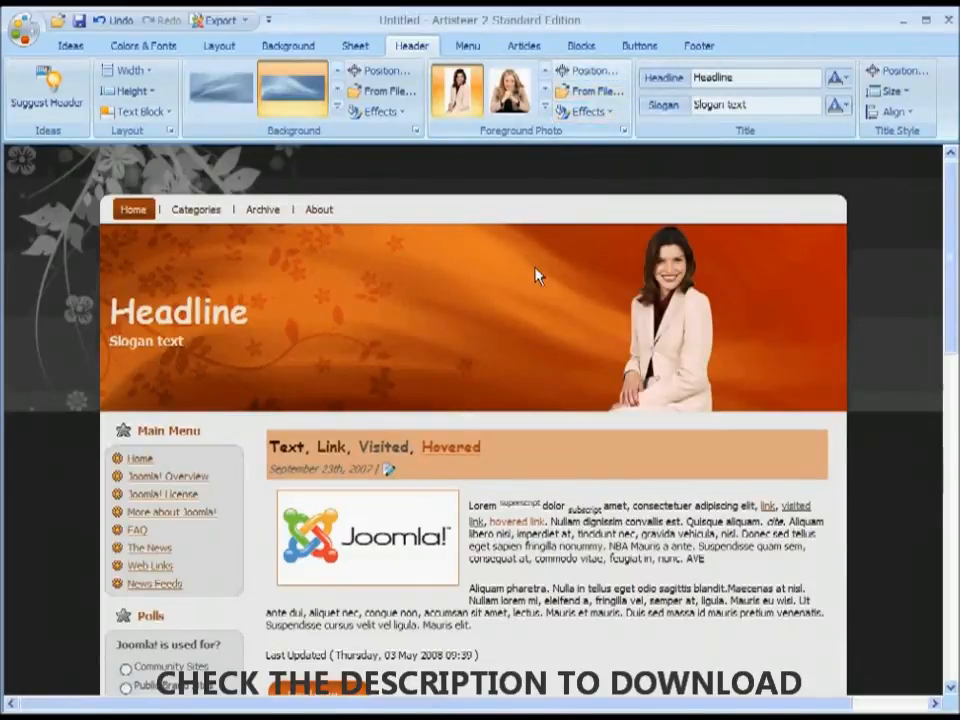
{"action": "mouse_move", "coordinate": [408, 308]}
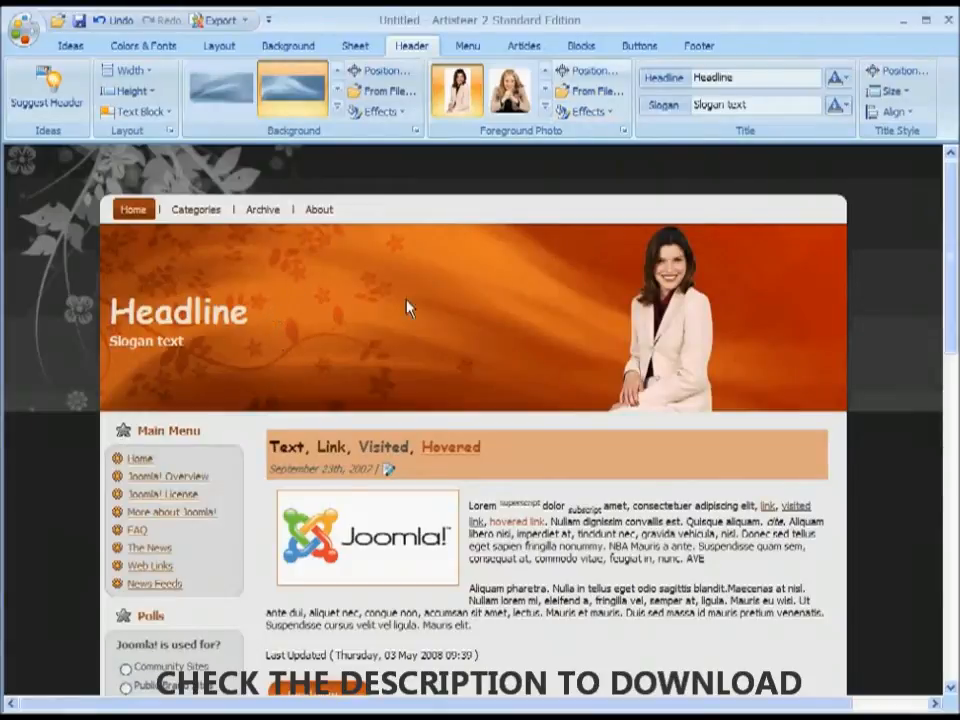
{"action": "mouse_move", "coordinate": [548, 366]}
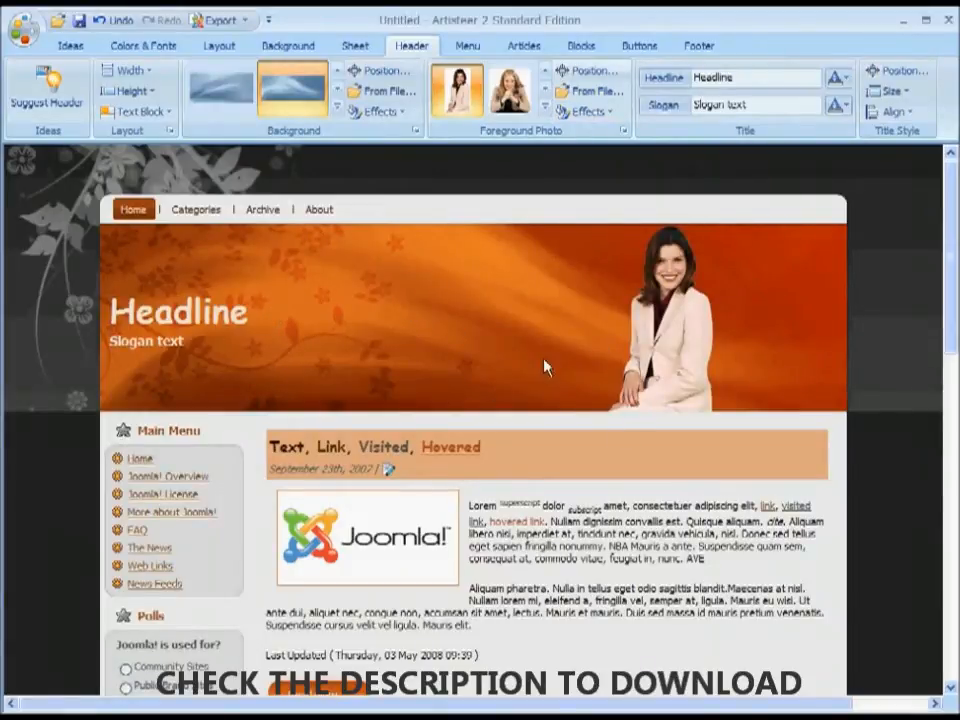
{"action": "mouse_move", "coordinate": [656, 156]}
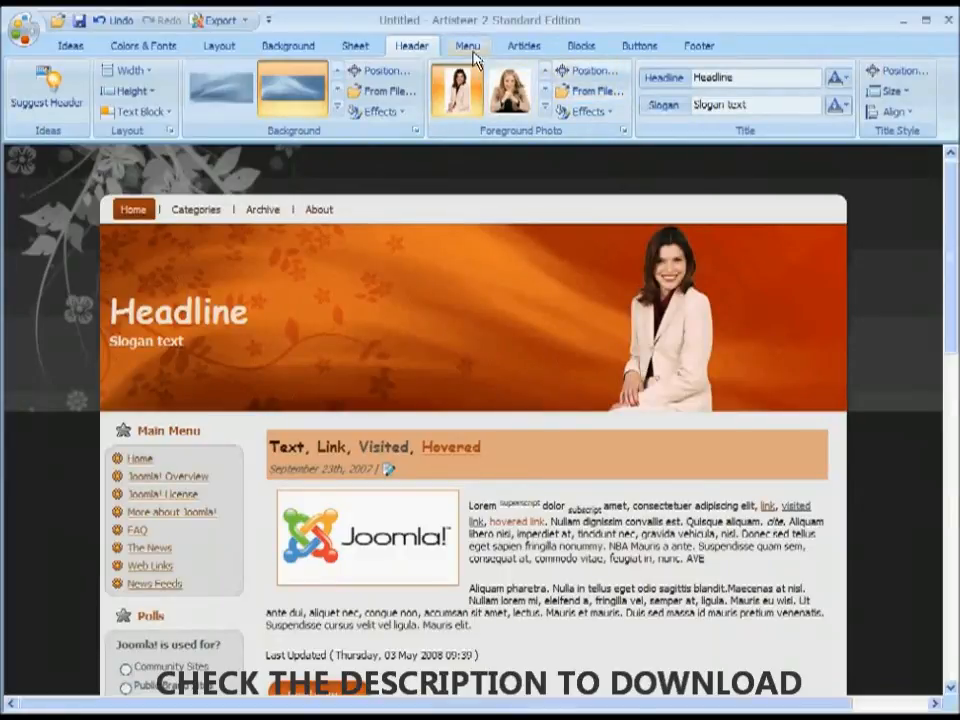
{"action": "left_click", "coordinate": [468, 44]}
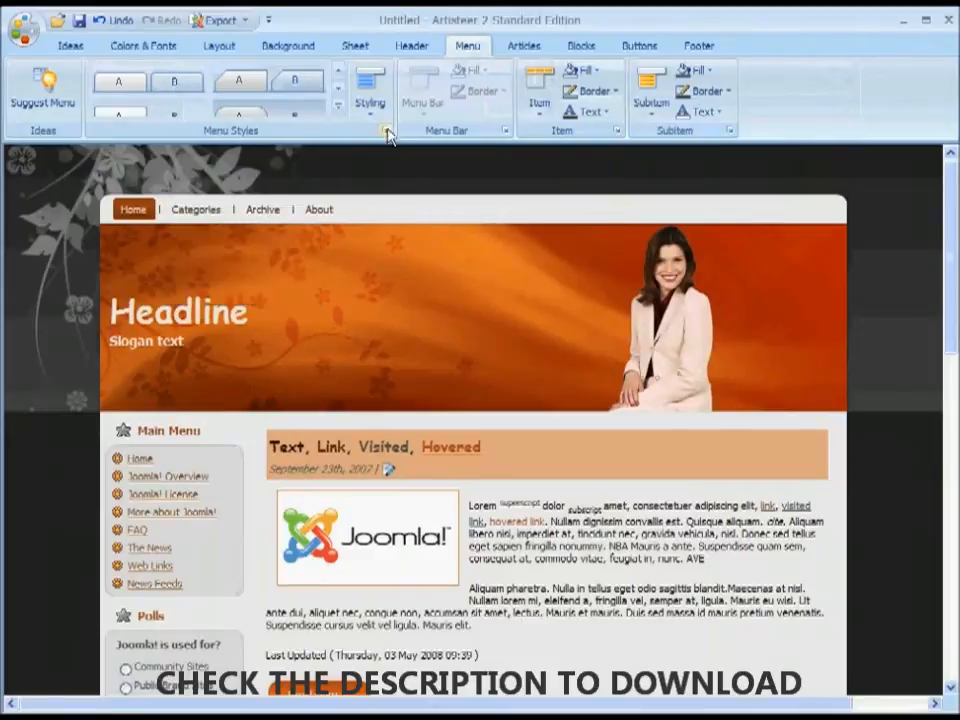
Step: Style the top navigation menu as dark tab-style buttons from Menu Styles
{"action": "left_click", "coordinate": [196, 210]}
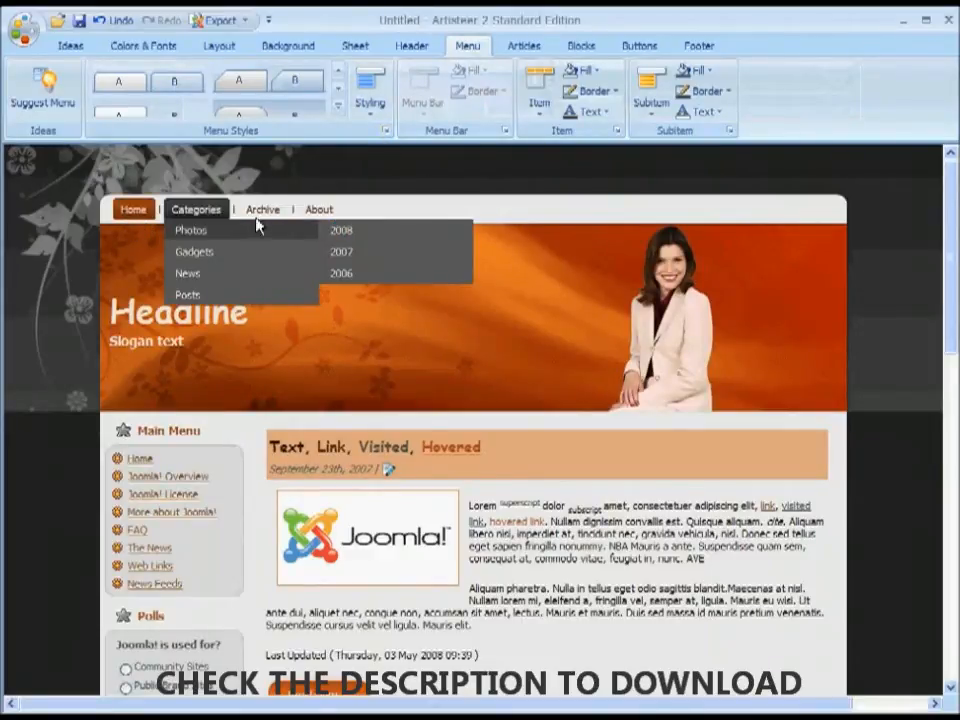
{"action": "mouse_move", "coordinate": [228, 204]}
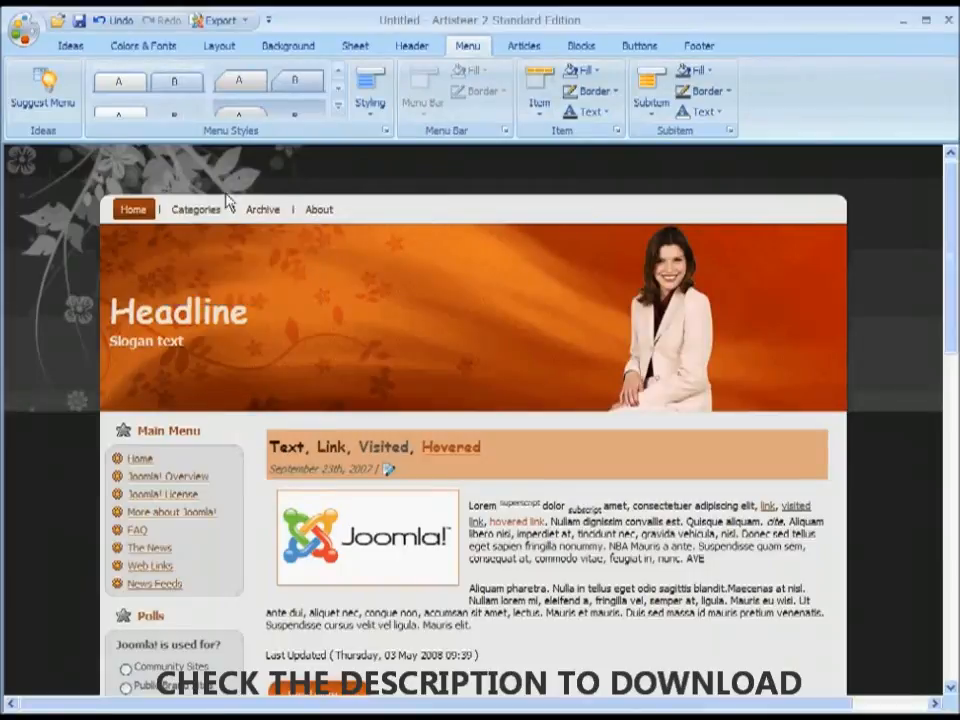
{"action": "left_click", "coordinate": [196, 210]}
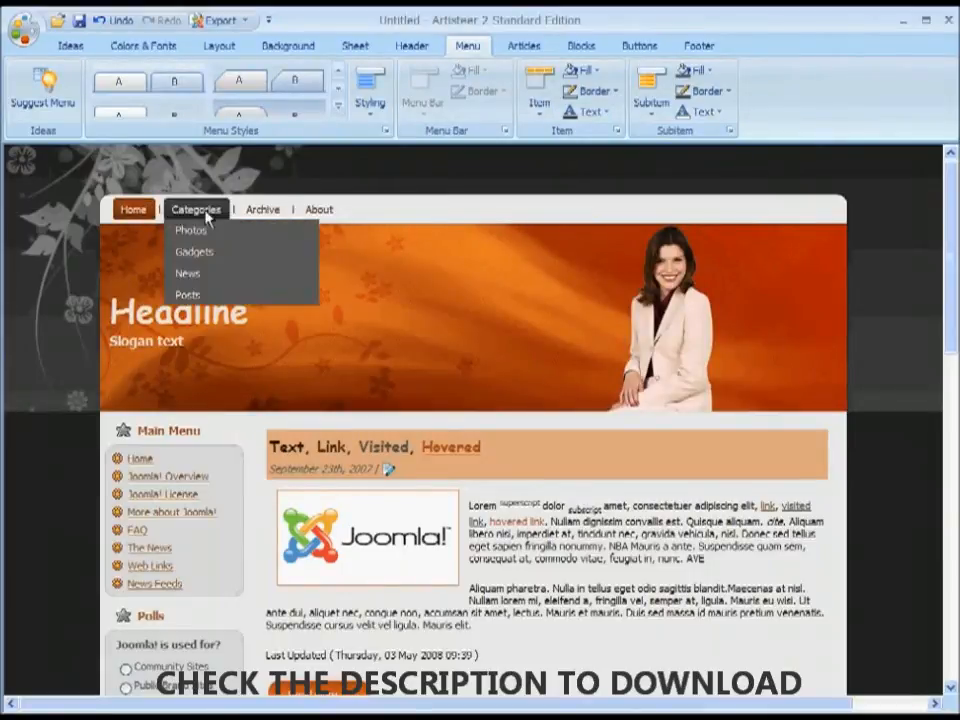
{"action": "left_click", "coordinate": [268, 82]}
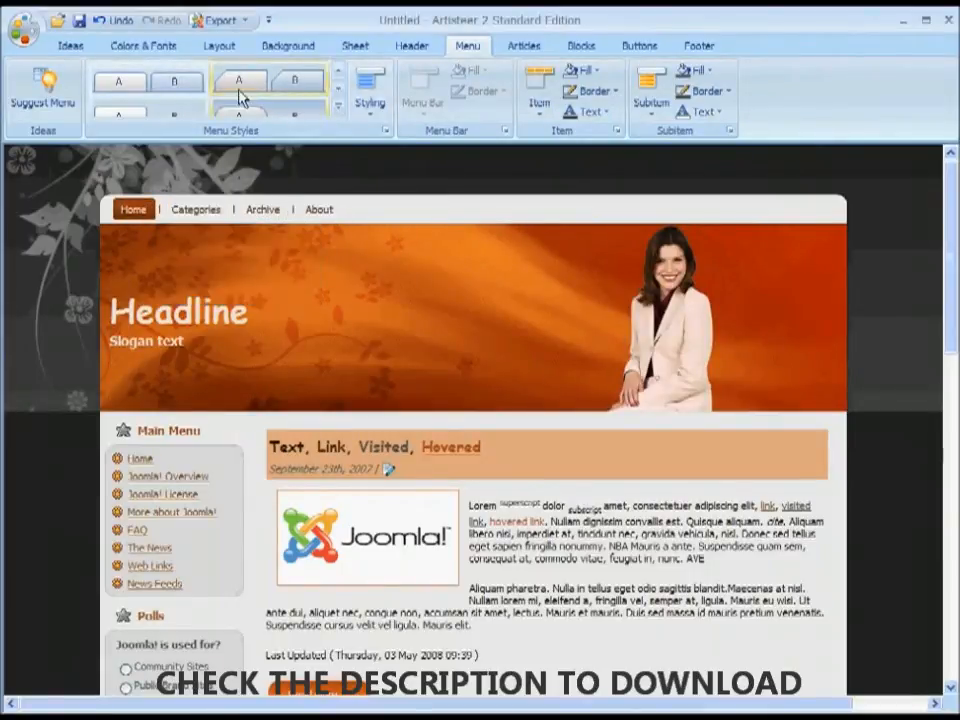
{"action": "left_click", "coordinate": [148, 80]}
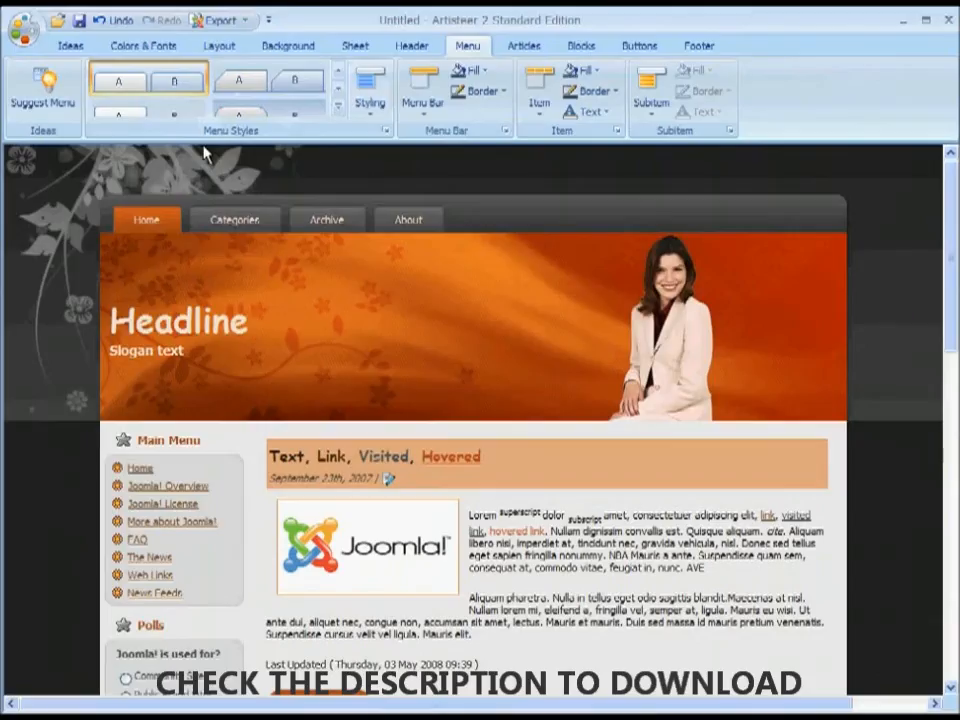
{"action": "mouse_move", "coordinate": [234, 218]}
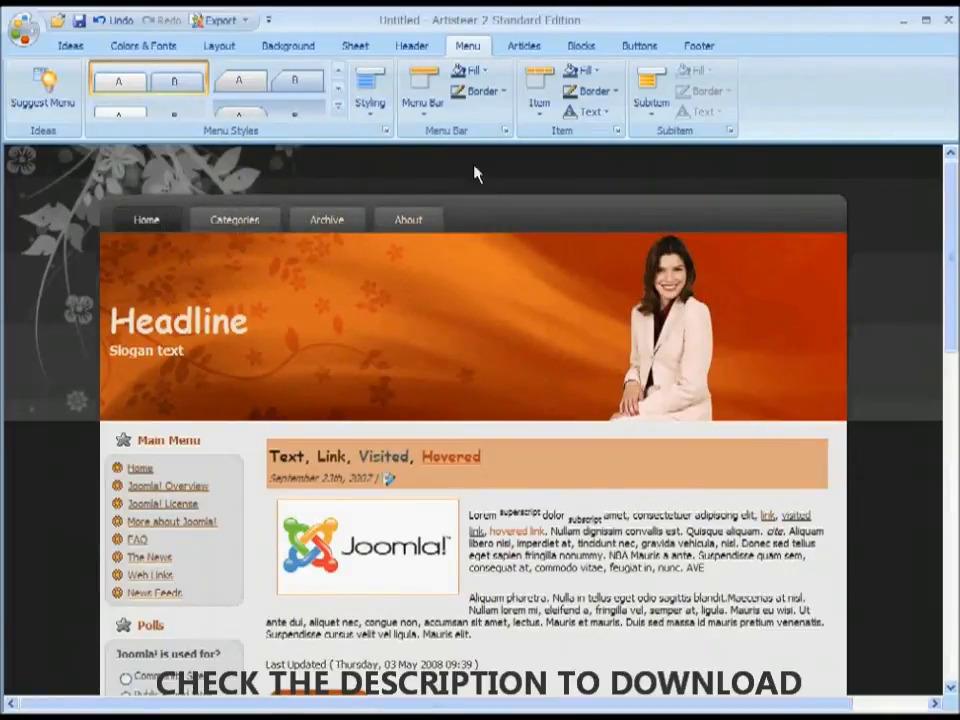
{"action": "scroll", "scroll_direction": "down", "scroll_amount": 3}
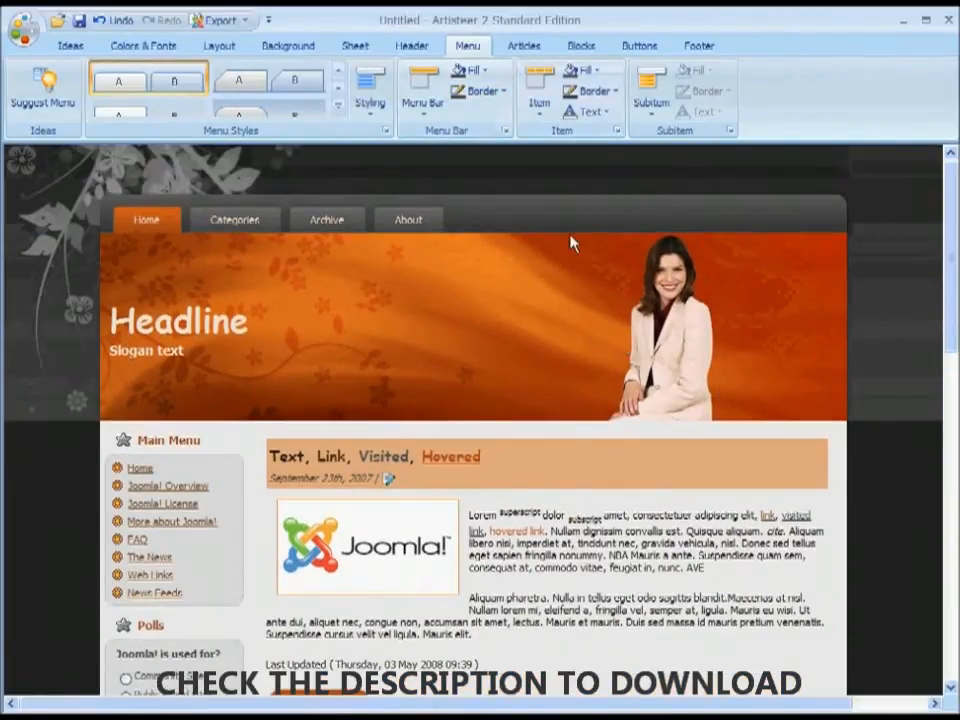
{"action": "left_click", "coordinate": [524, 44]}
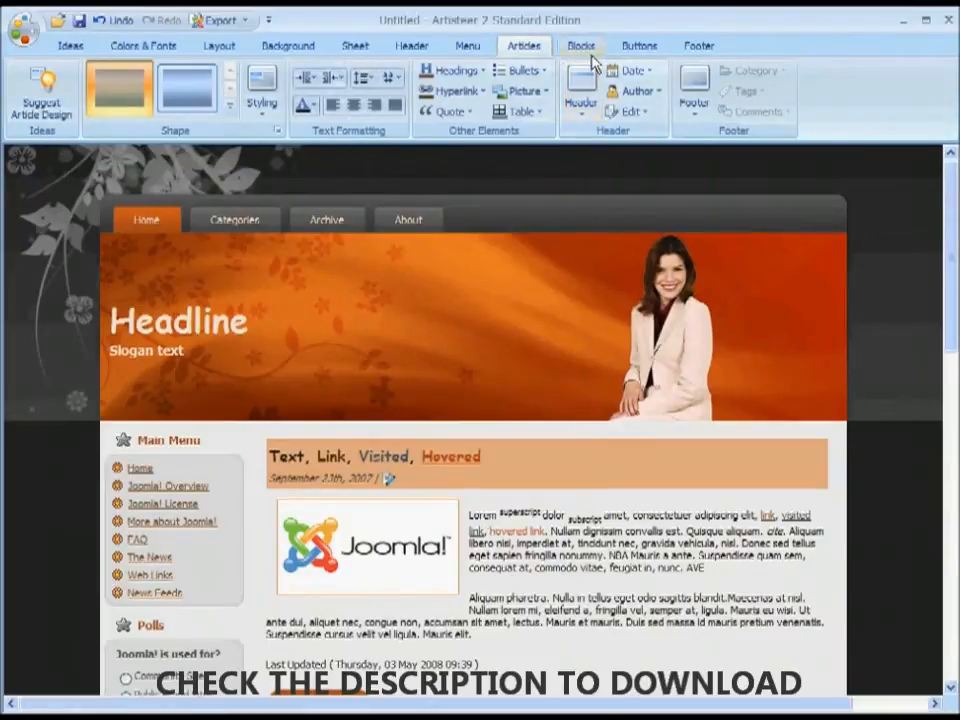
Step: Glance at the Buttons and Footer settings, then start the Joomla template export
{"action": "left_click", "coordinate": [638, 44]}
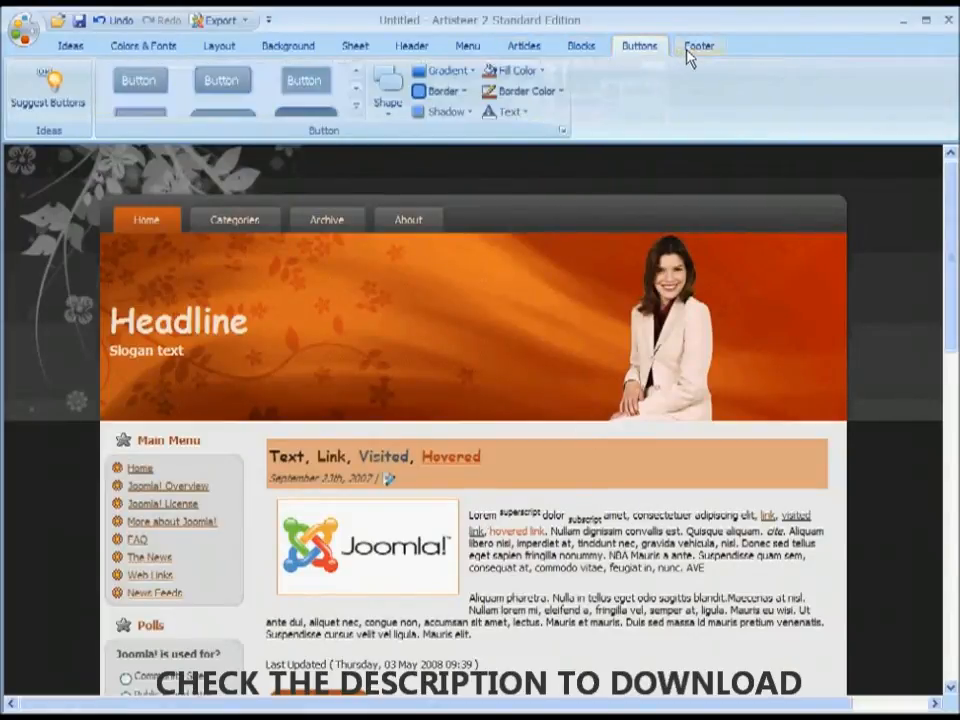
{"action": "left_click", "coordinate": [700, 44]}
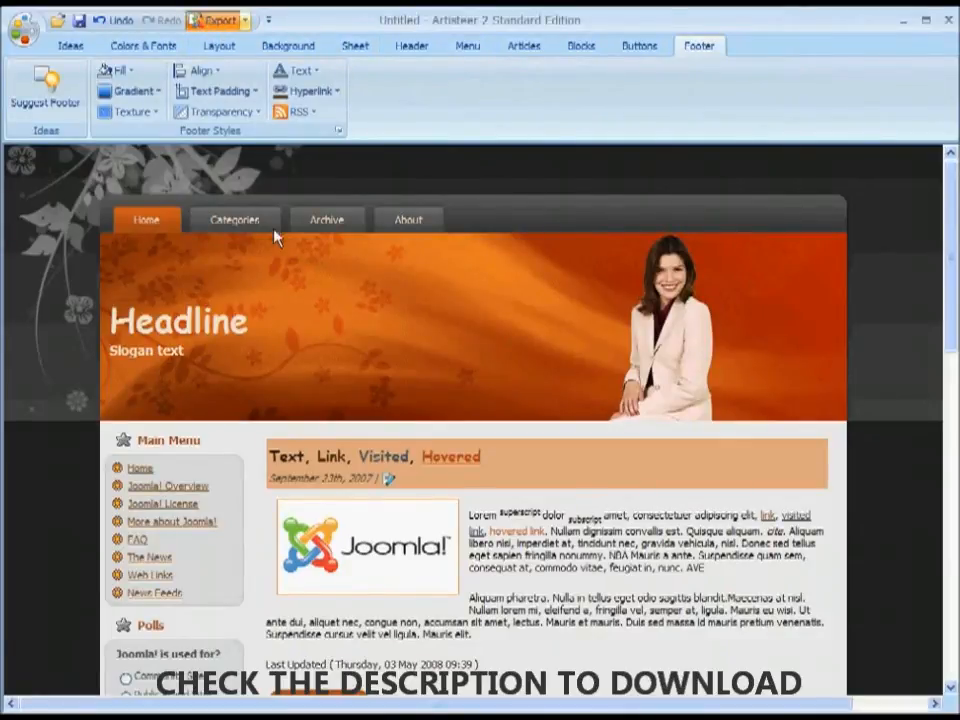
{"action": "left_click", "coordinate": [212, 20]}
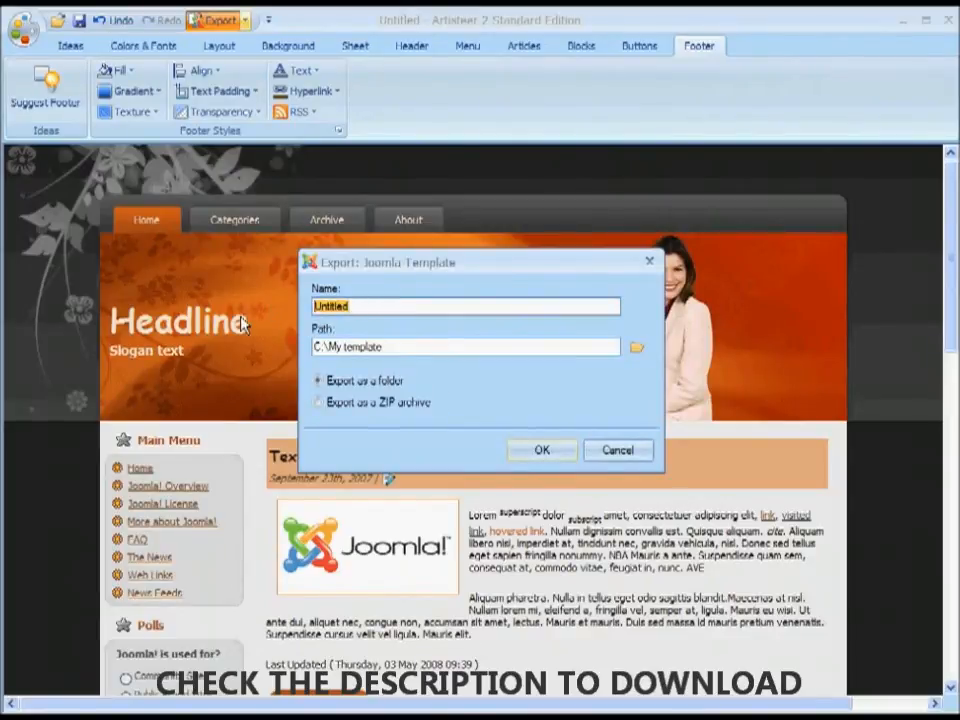
{"action": "mouse_move", "coordinate": [116, 390]}
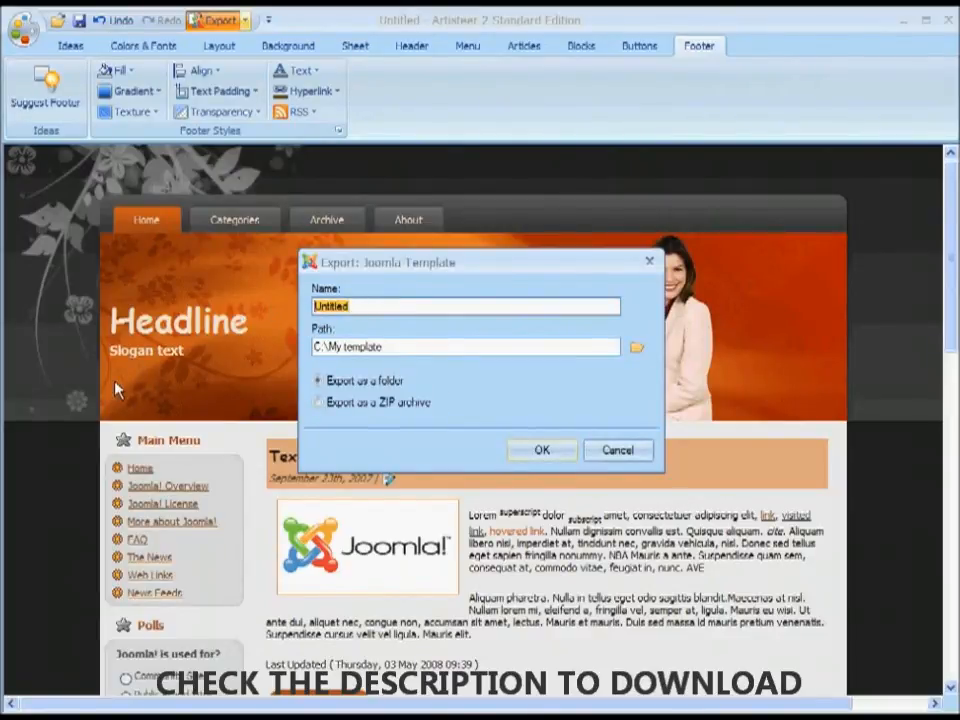
Step: Export the Joomla template as 'My template' to C:\My template, overwriting the existing folder
{"action": "type", "text": "My tel"}
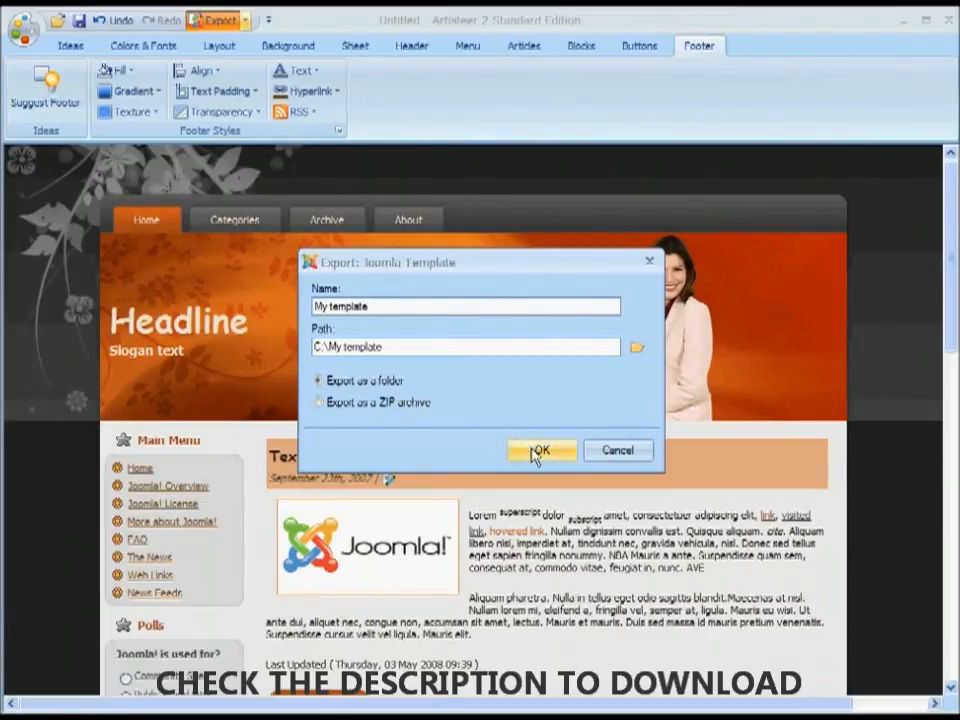
{"action": "left_click", "coordinate": [542, 450]}
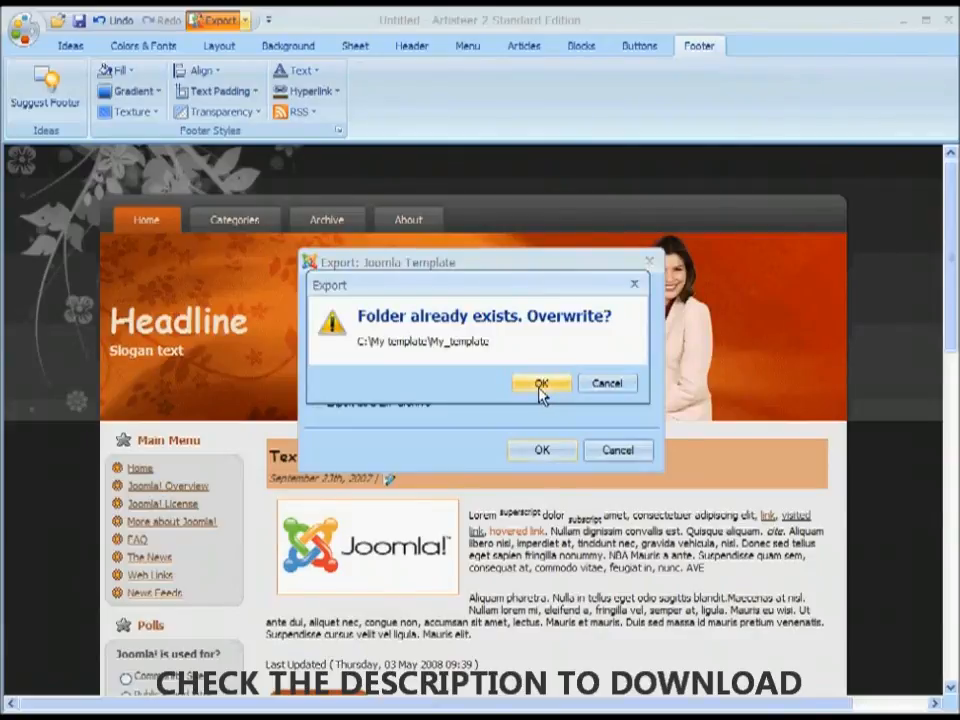
{"action": "left_click", "coordinate": [540, 384]}
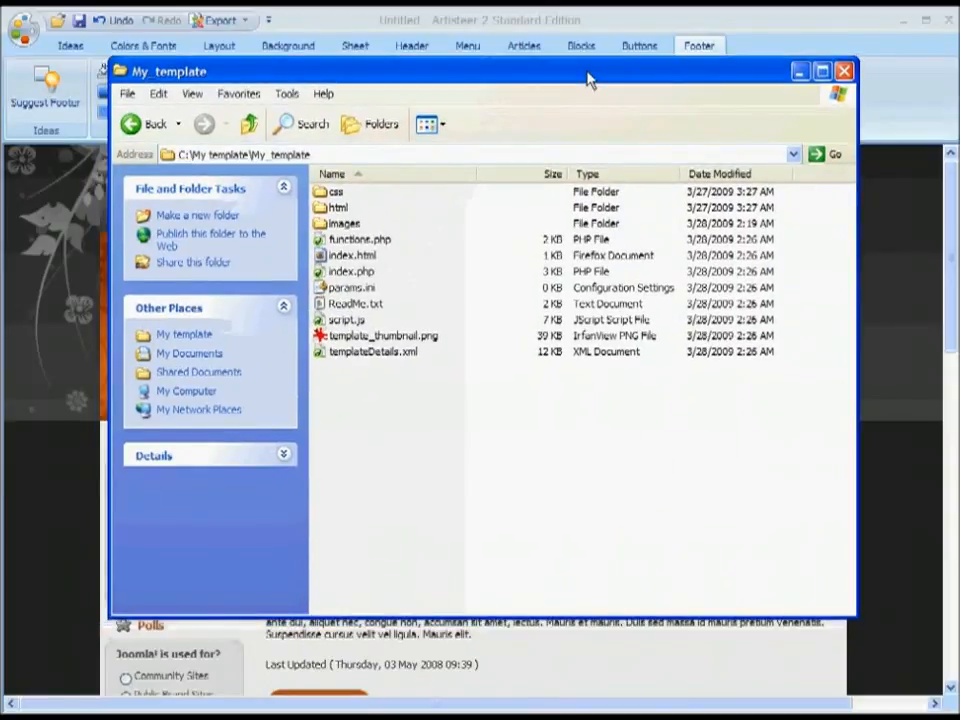
{"action": "mouse_move", "coordinate": [610, 90]}
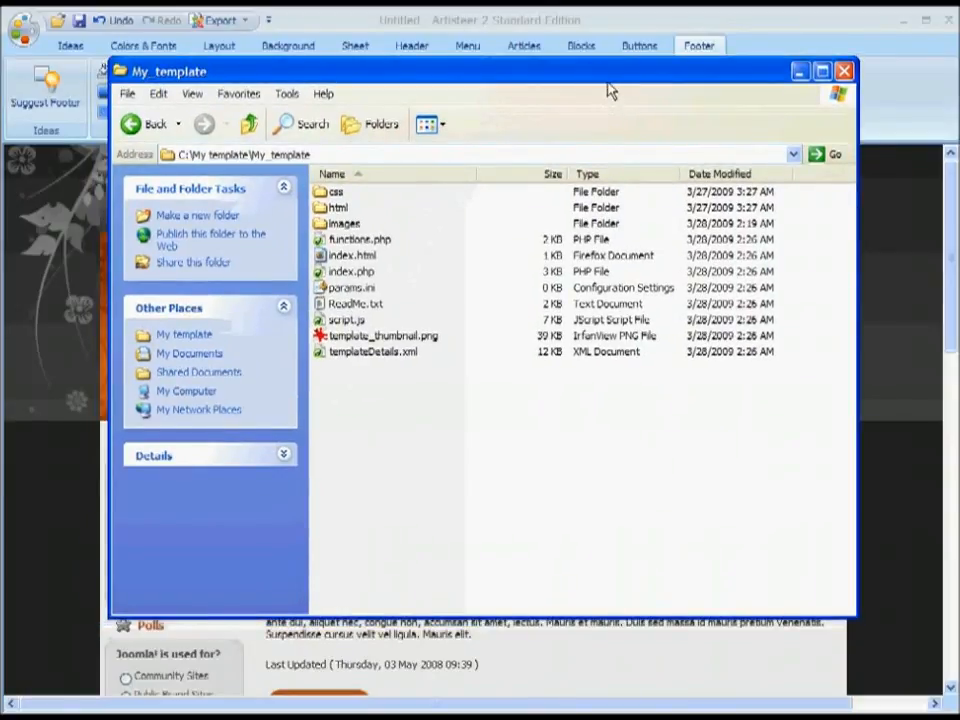
Step: Close the exported My template folder showing css, html and images, returning to the design
{"action": "left_click", "coordinate": [844, 70]}
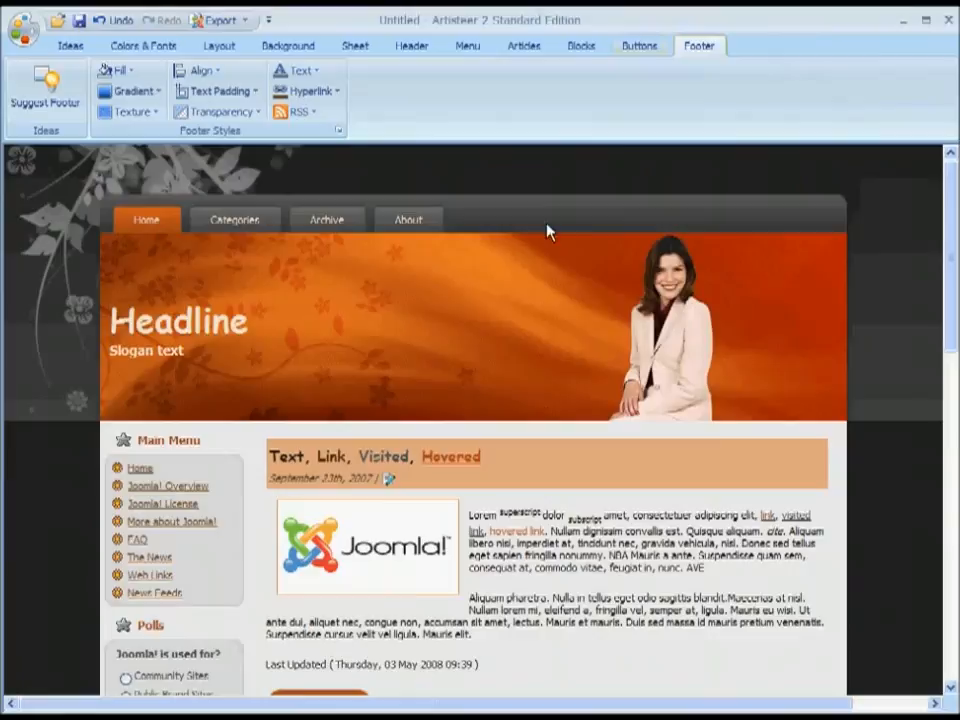